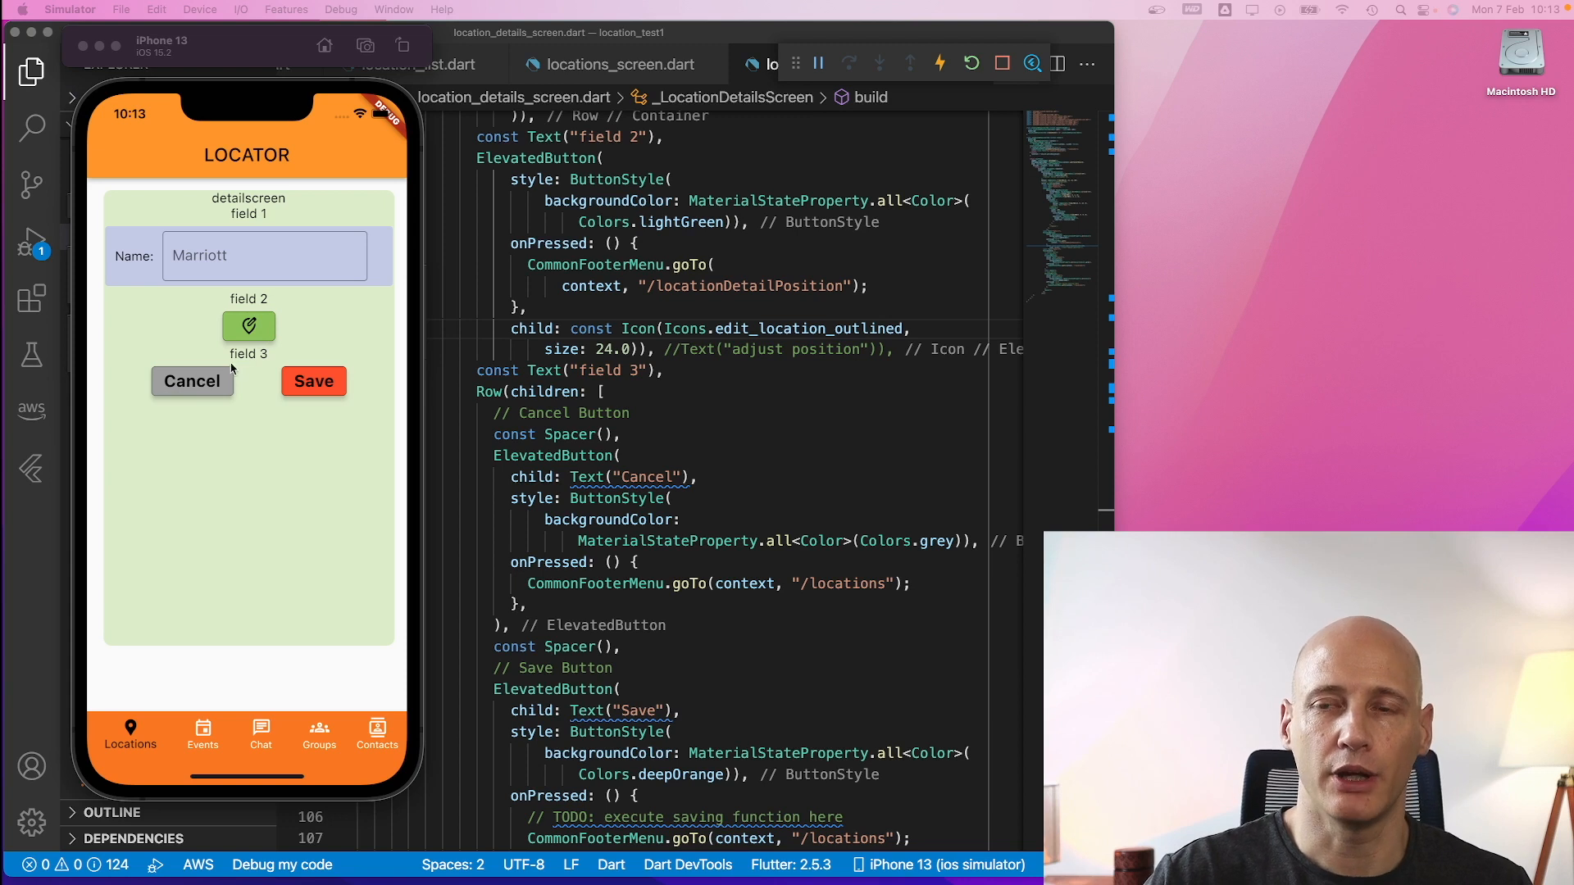
mouse_move(157, 374)
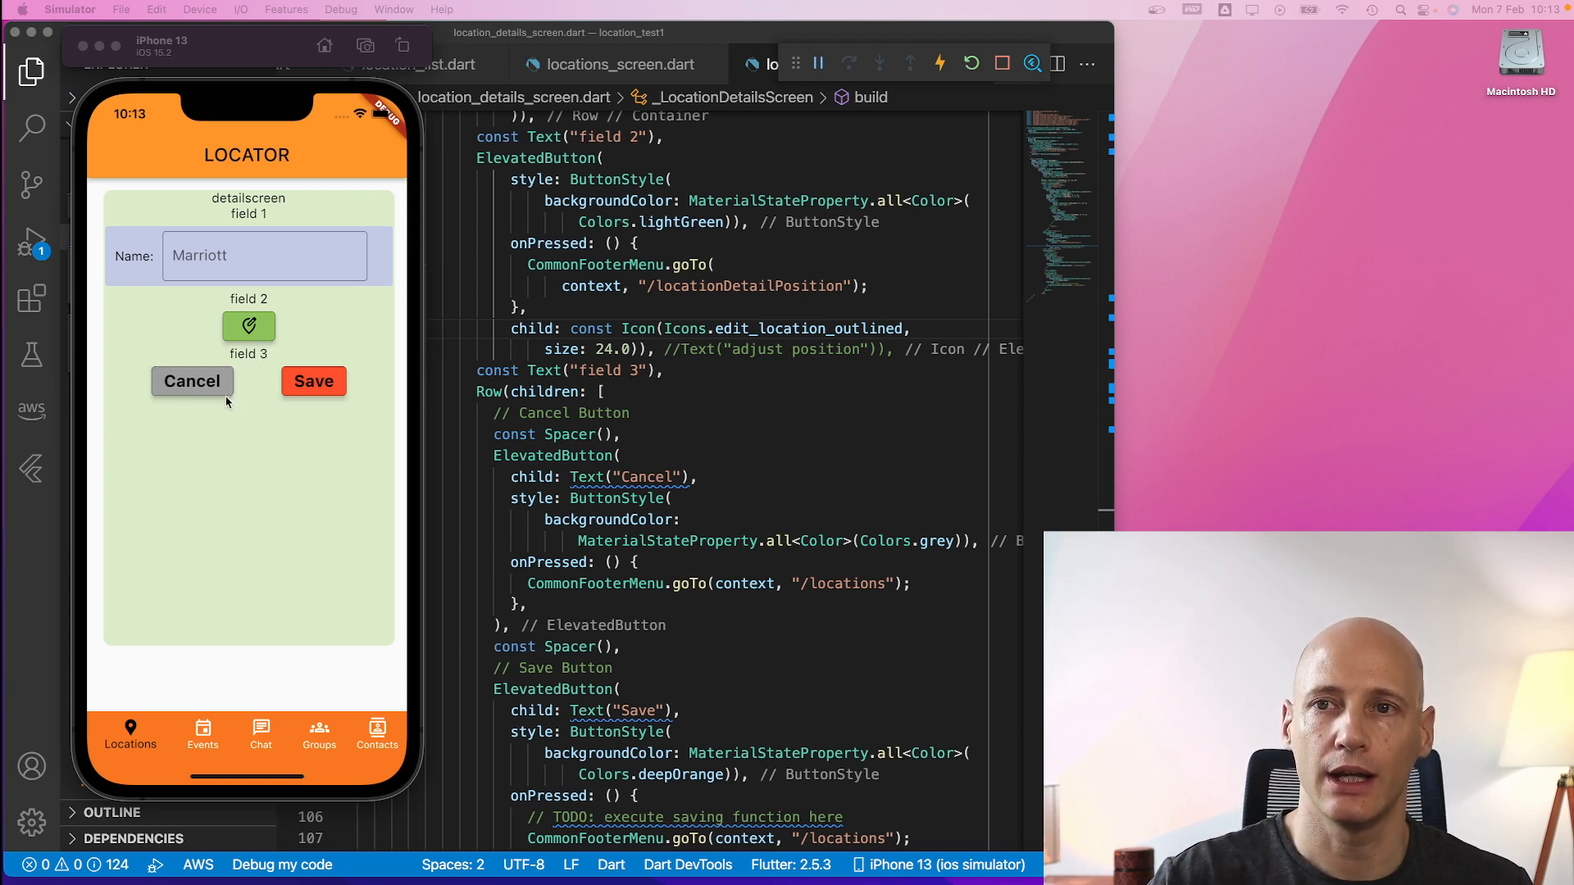
mouse_move(152, 375)
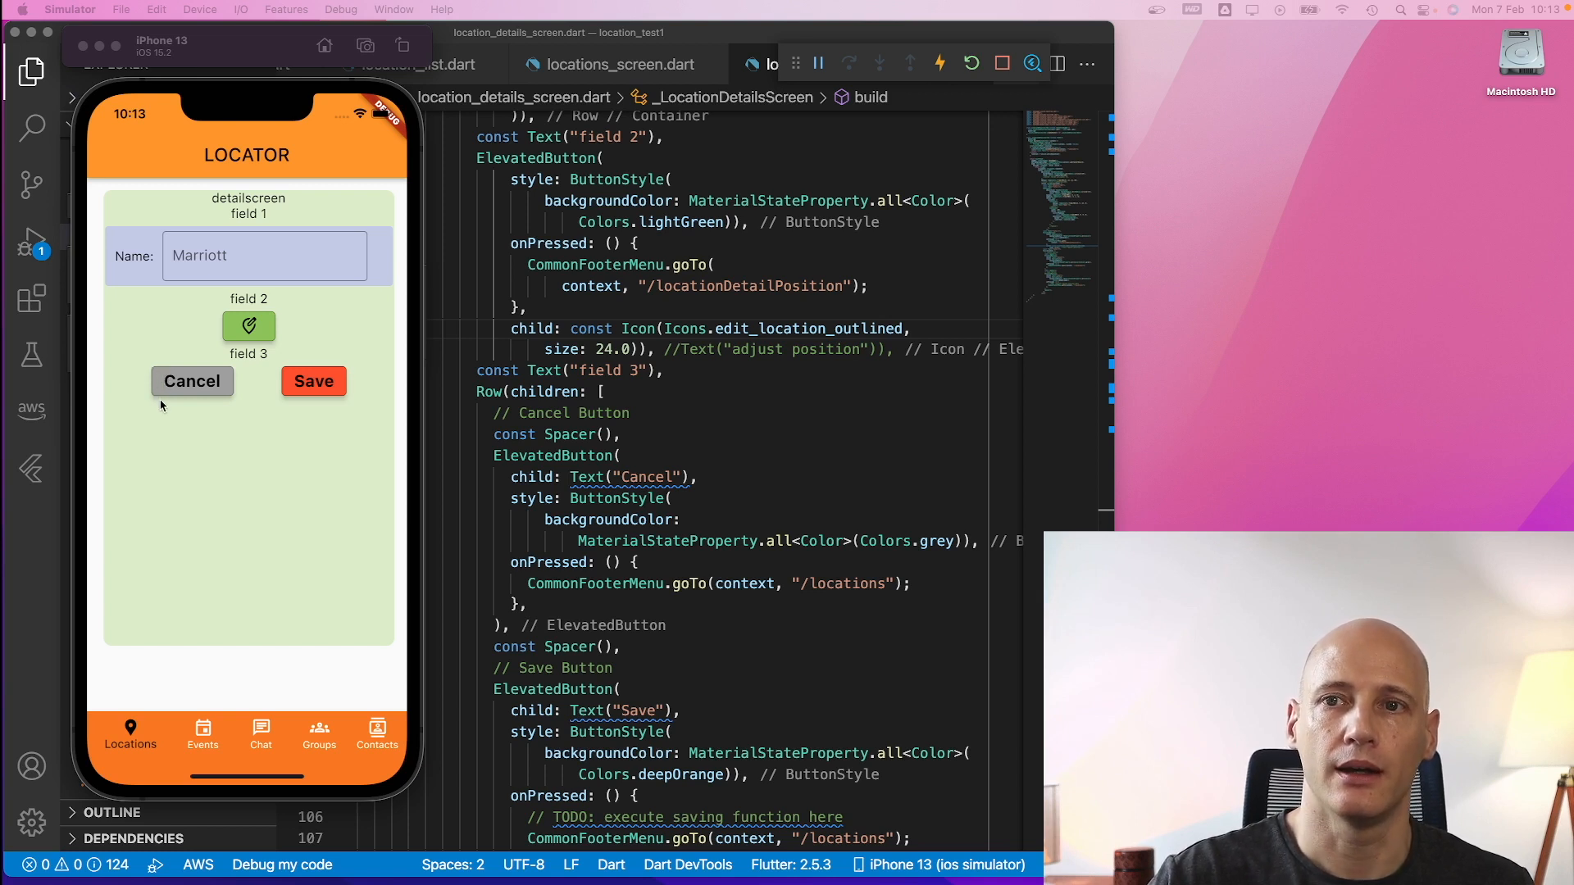
mouse_move(212, 398)
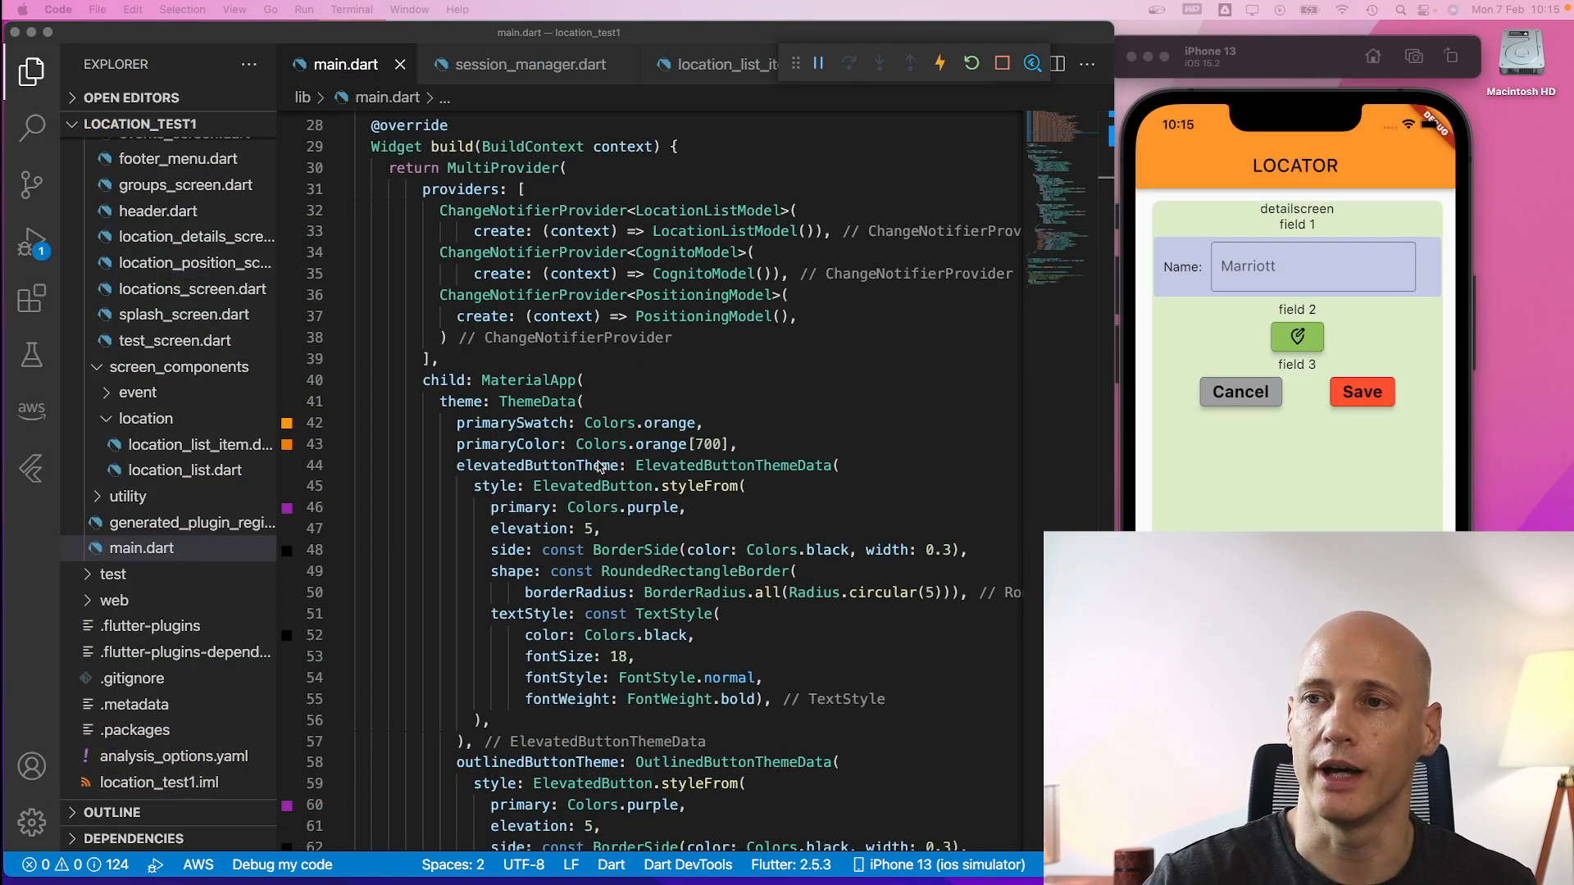
mouse_move(494, 387)
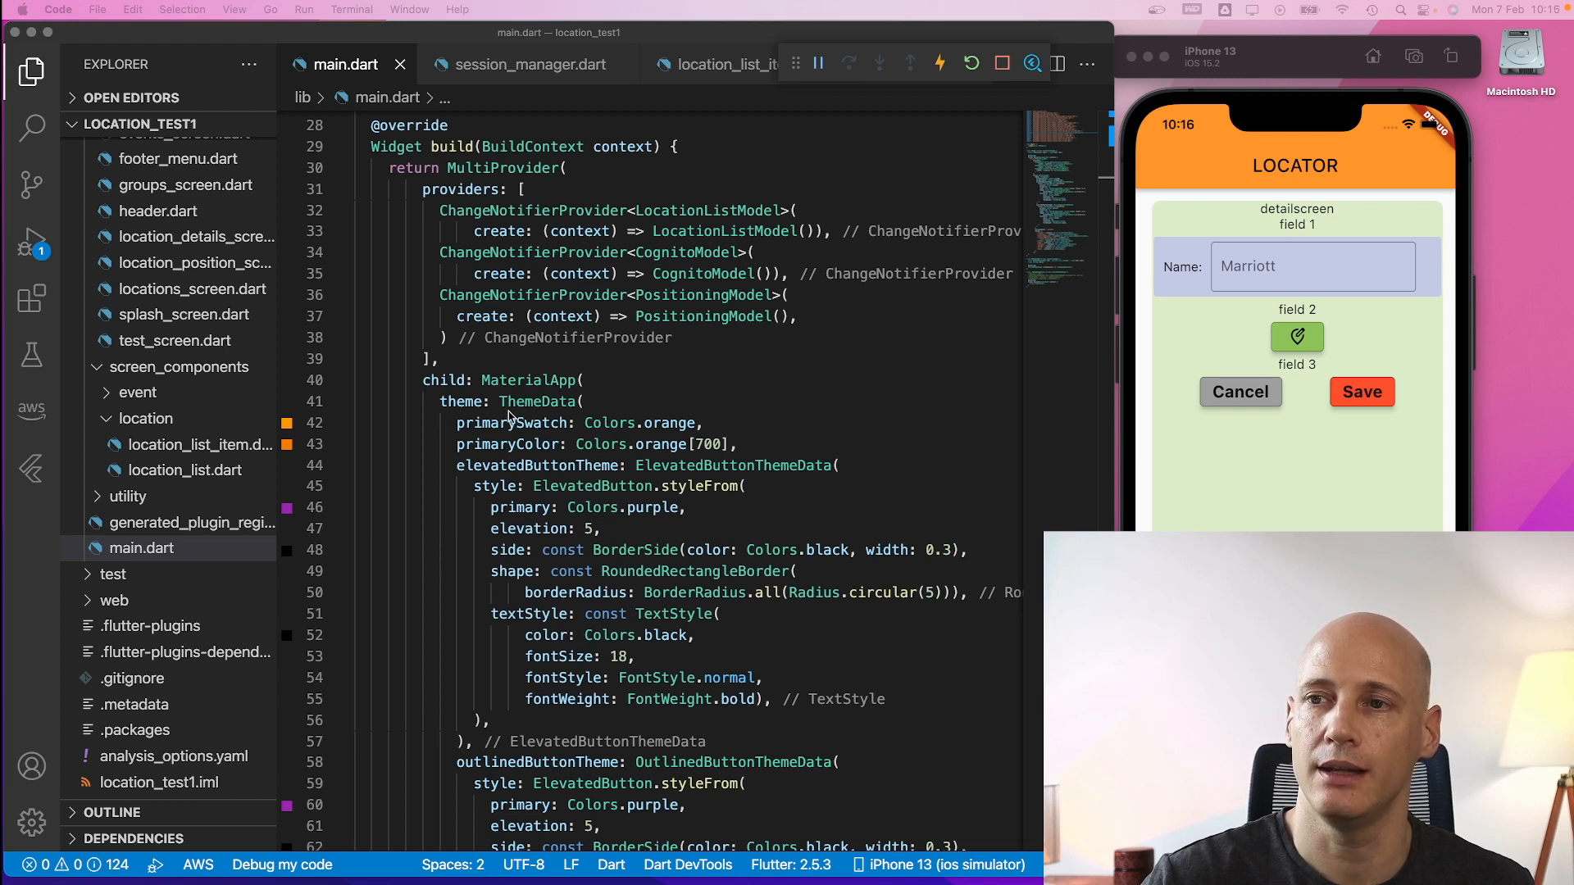
mouse_move(482, 501)
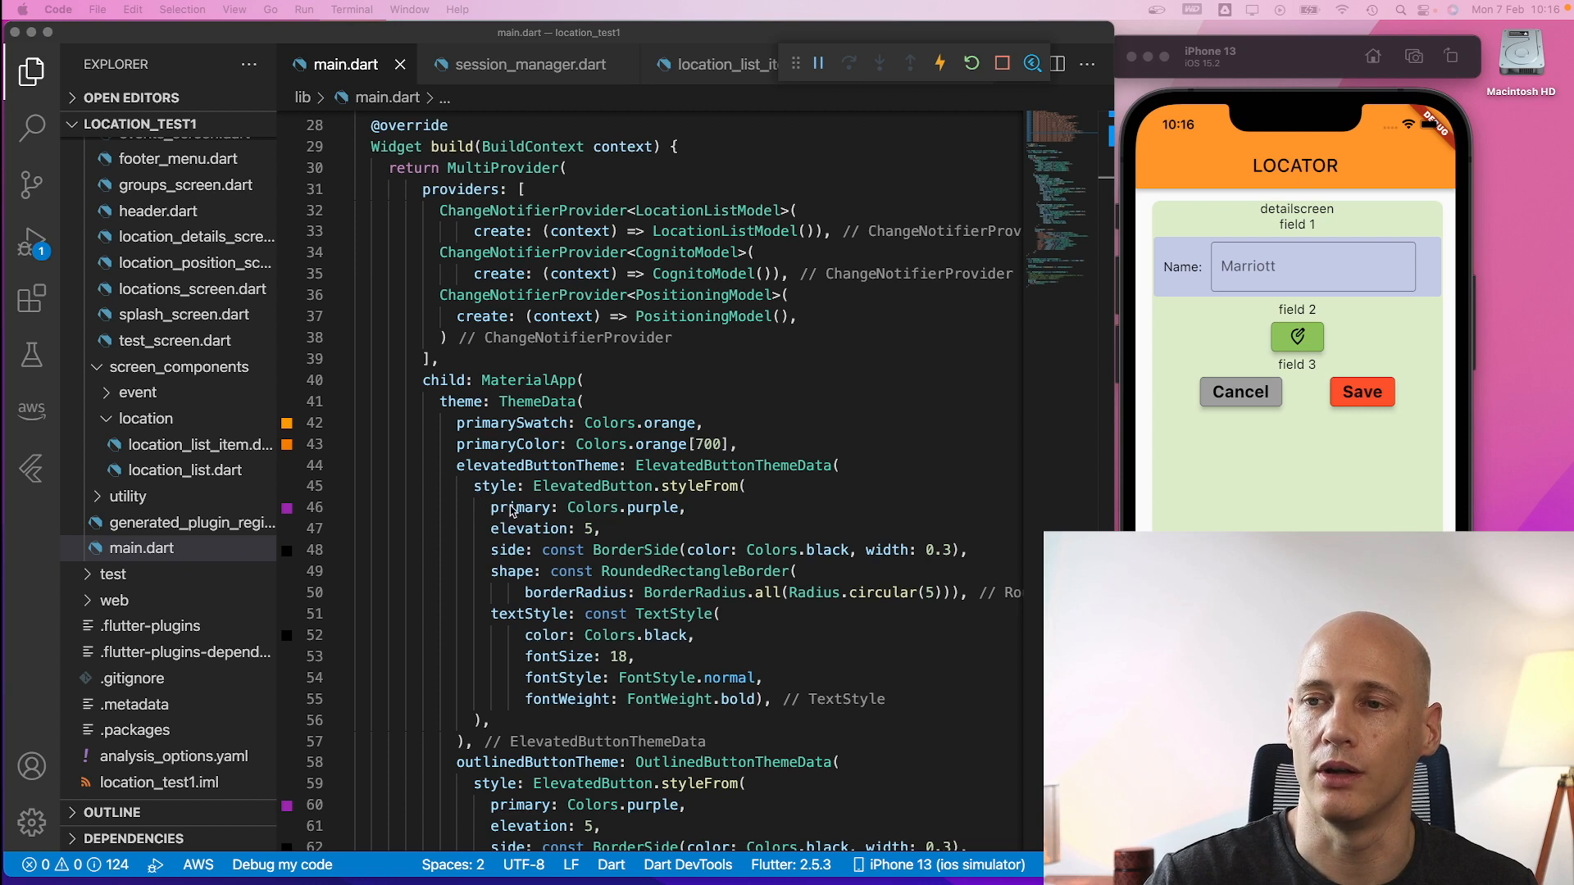
mouse_move(467, 477)
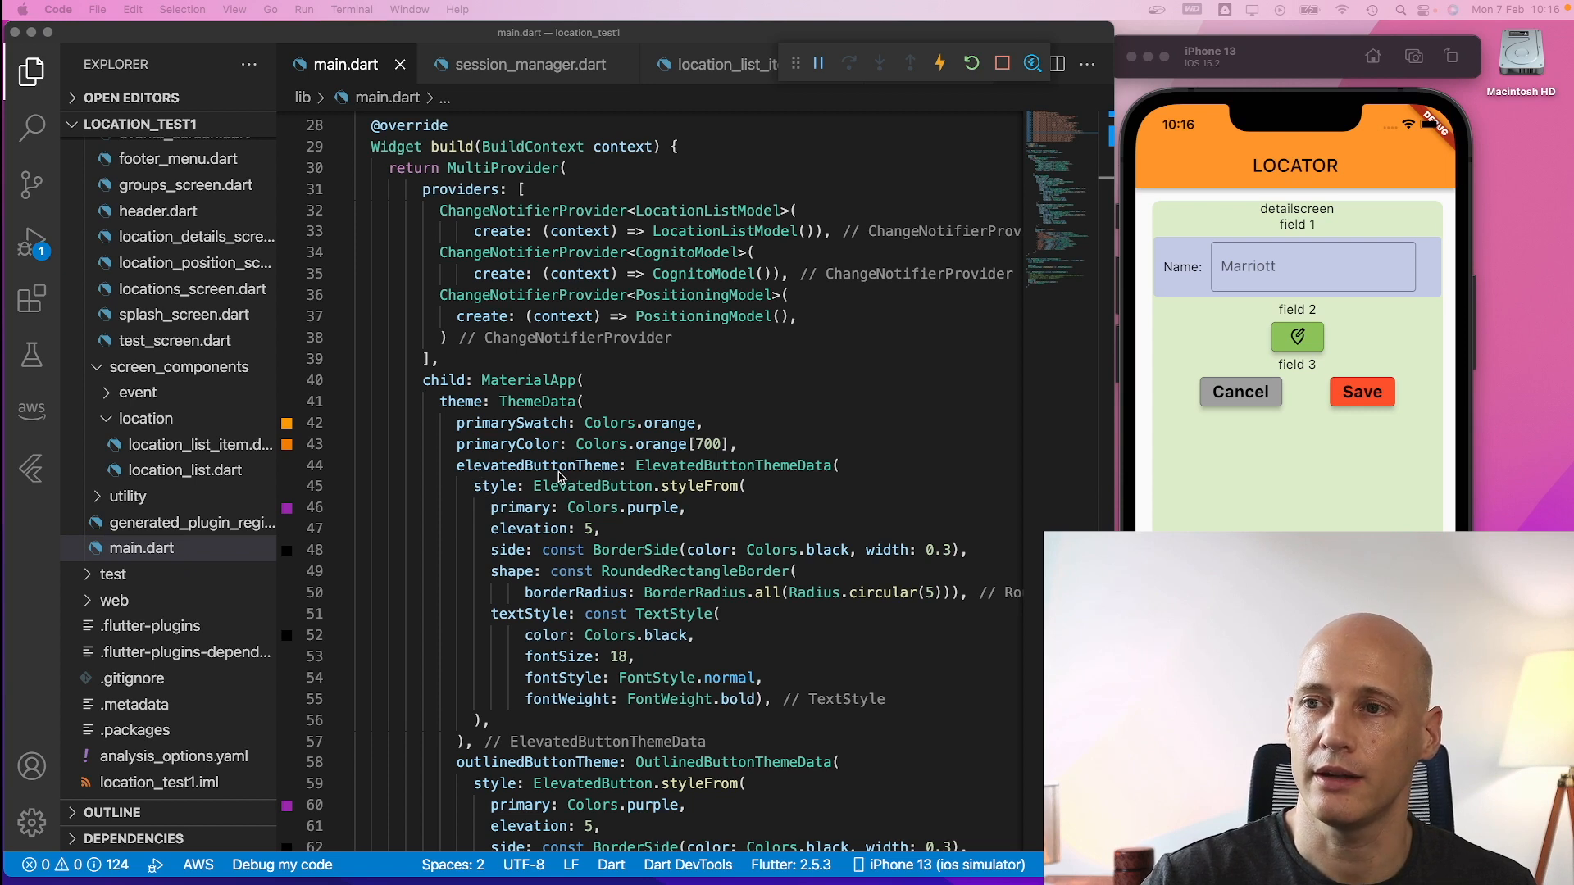
mouse_move(559, 477)
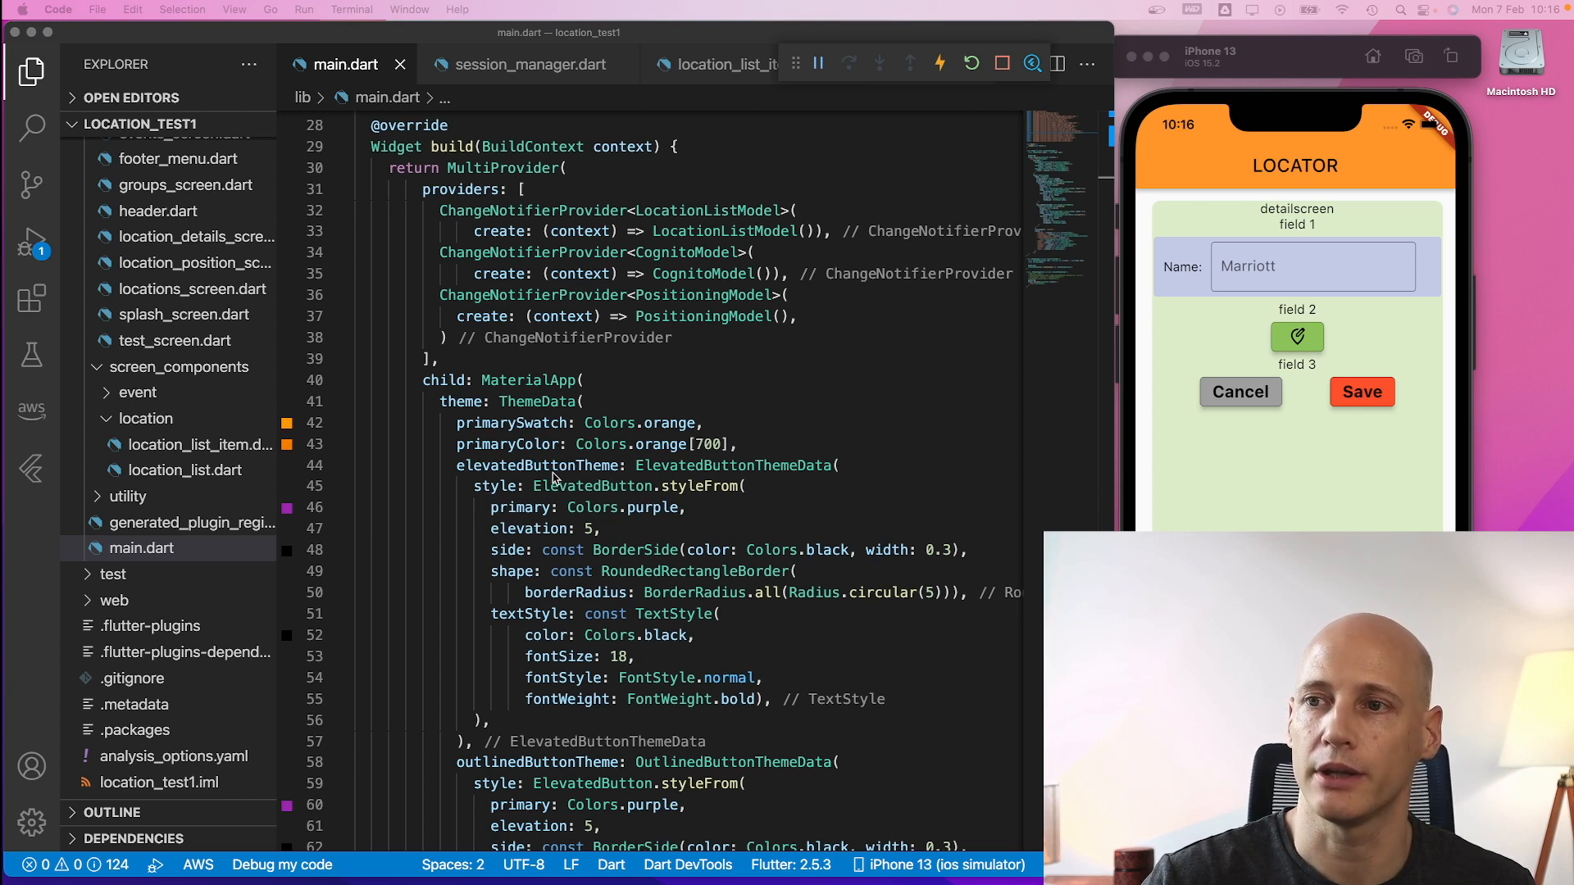
mouse_move(550, 479)
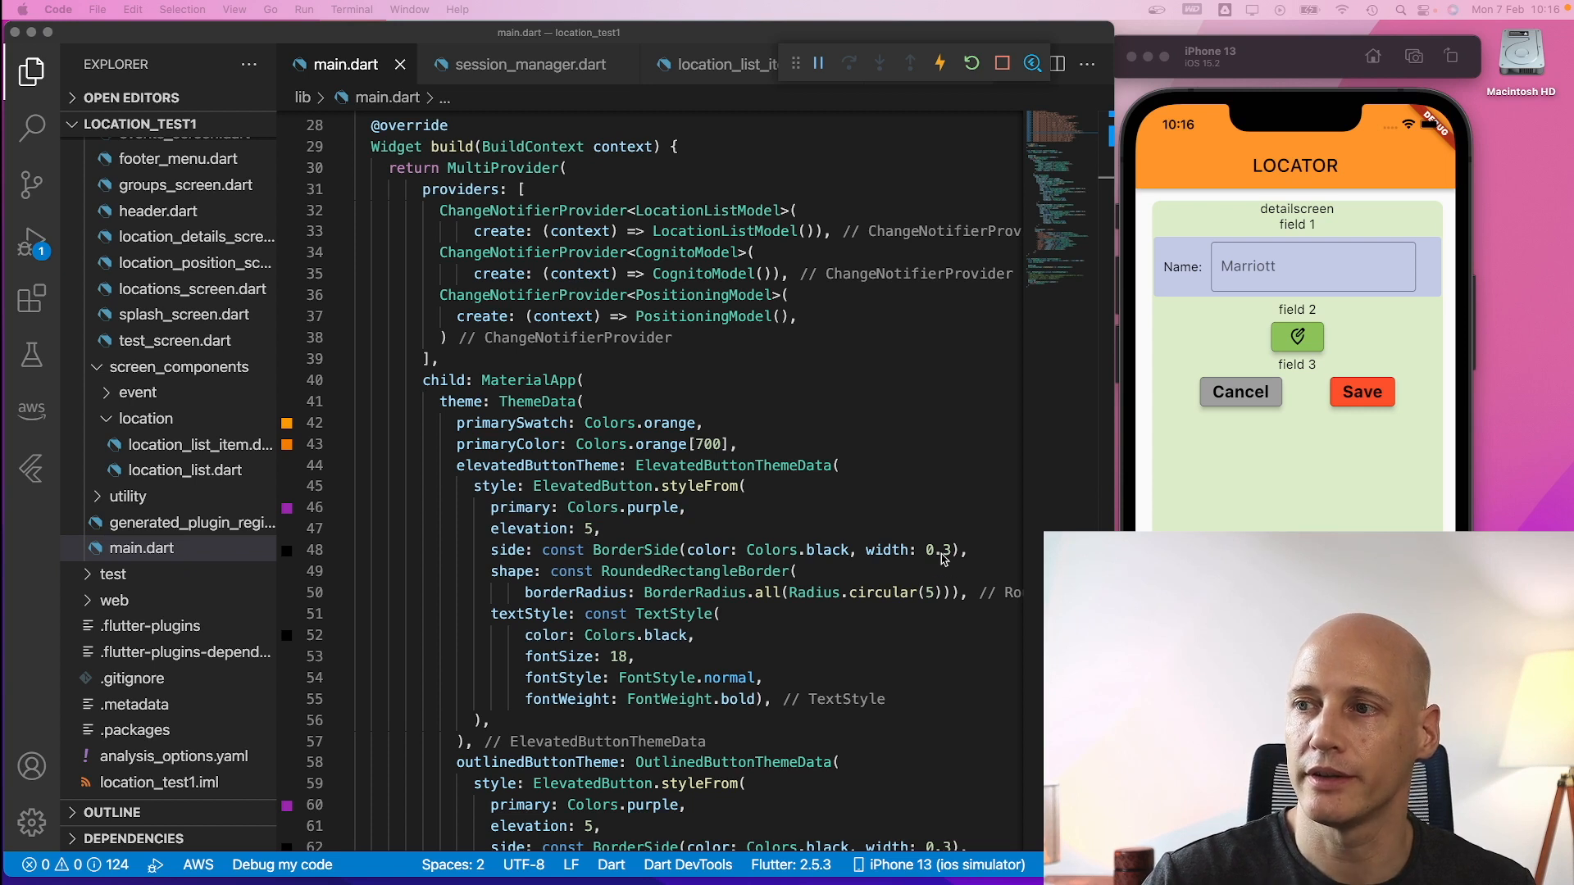
mouse_move(944, 558)
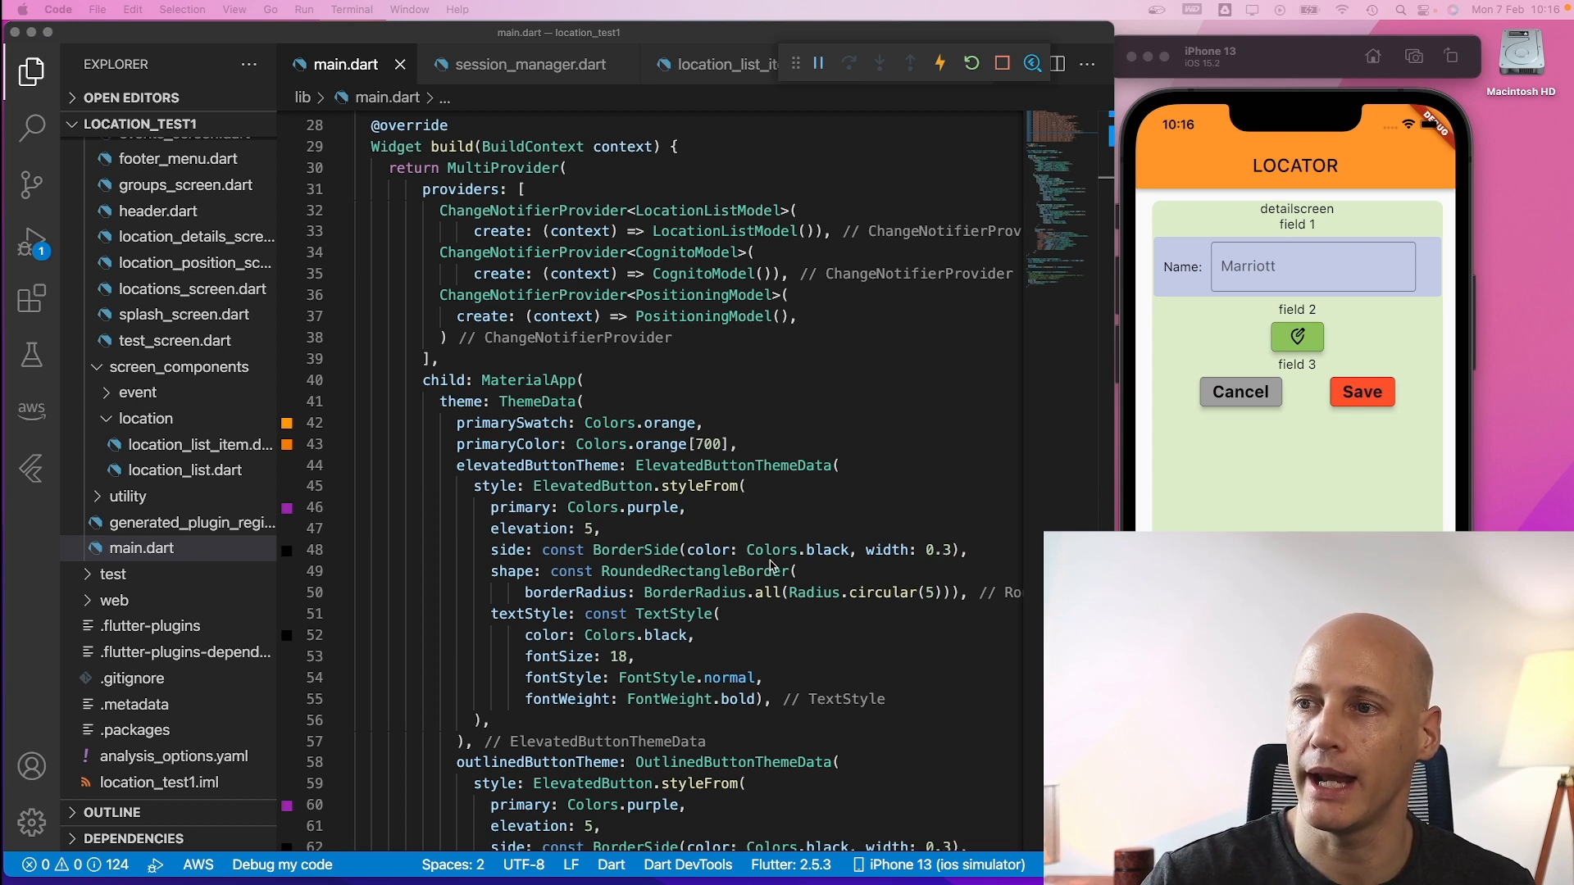
mouse_move(749, 582)
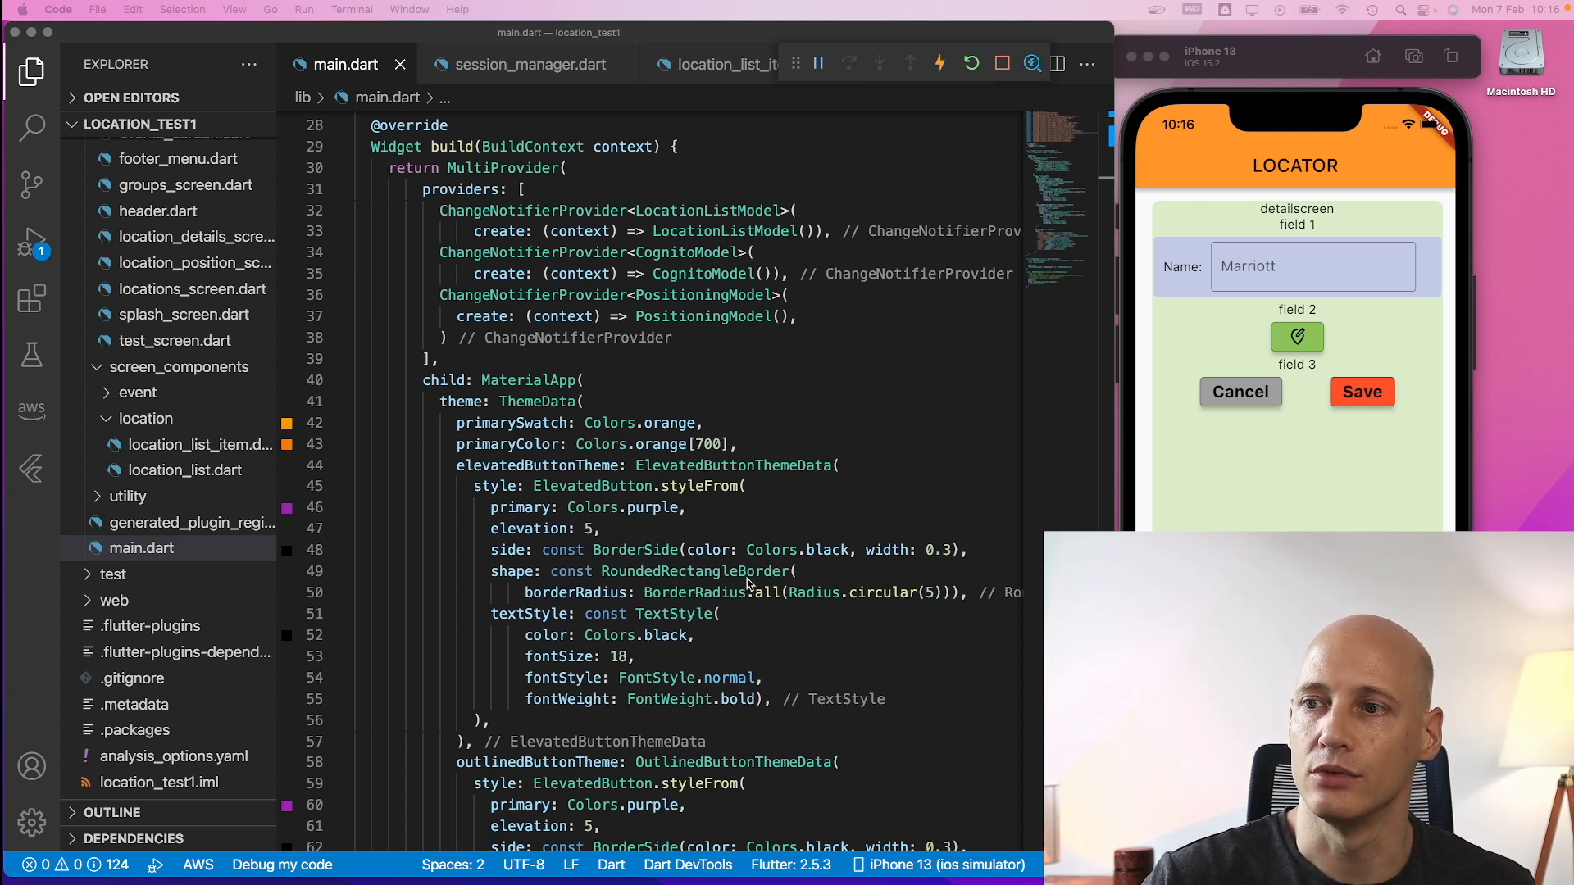
mouse_move(937, 601)
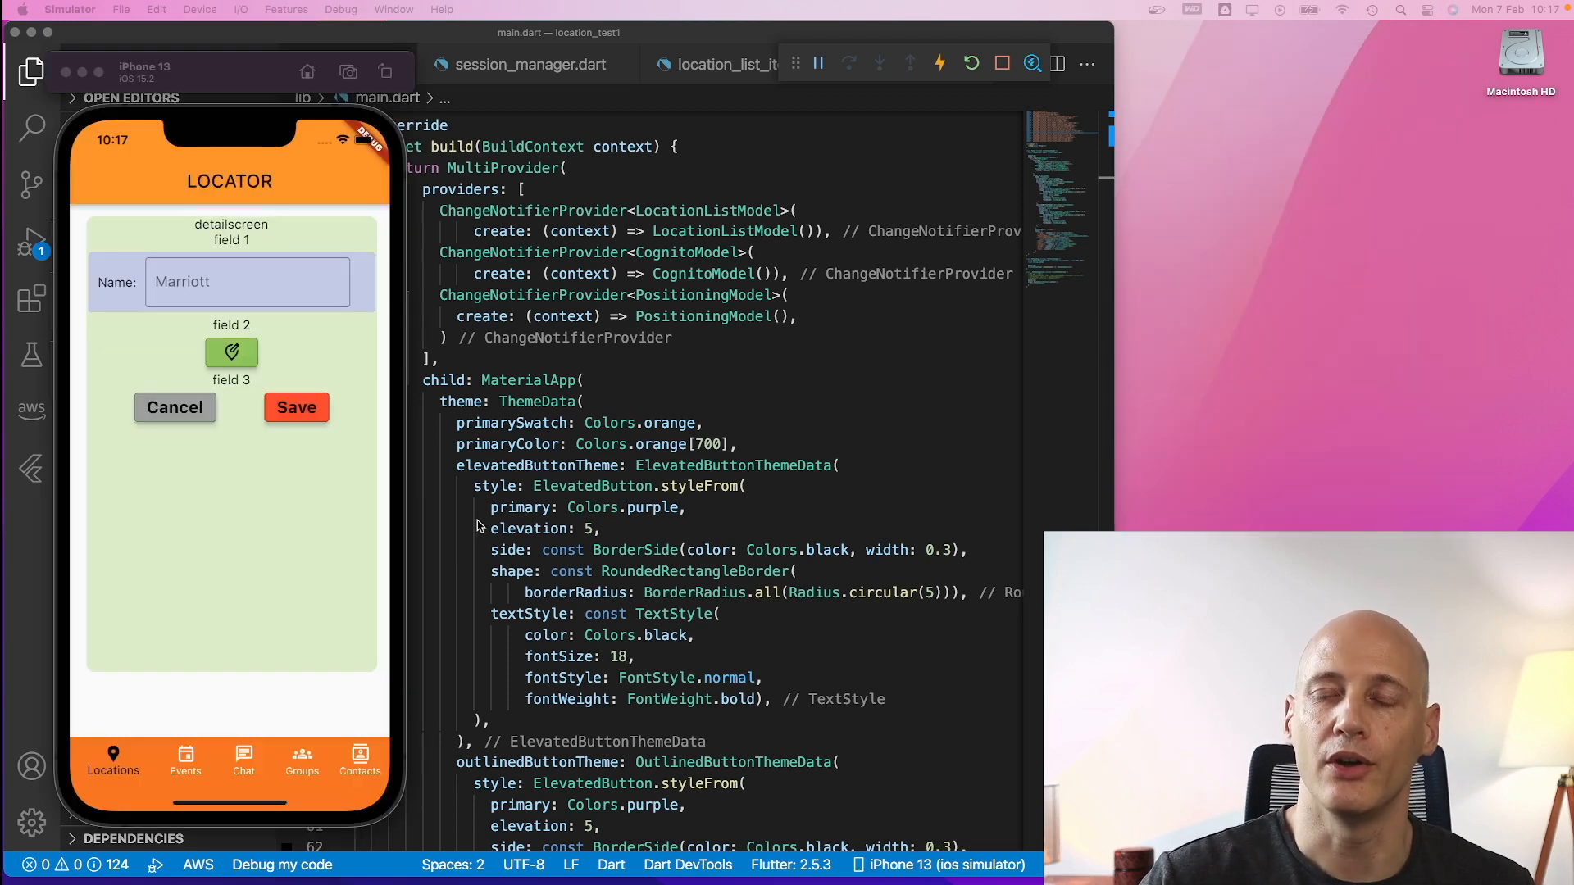
mouse_move(476, 515)
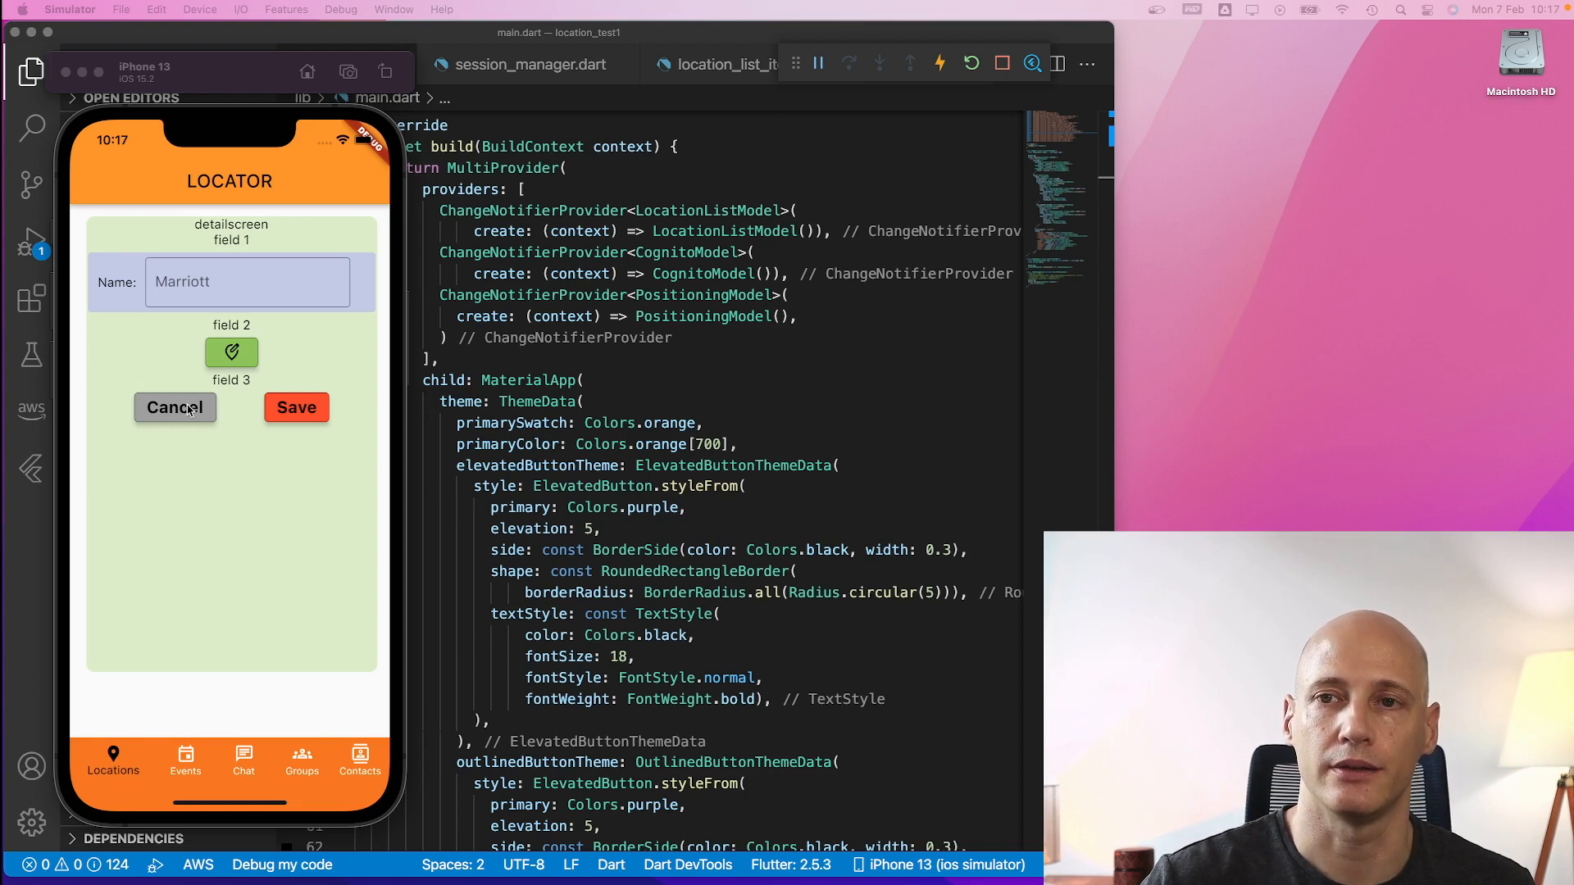
mouse_move(241, 377)
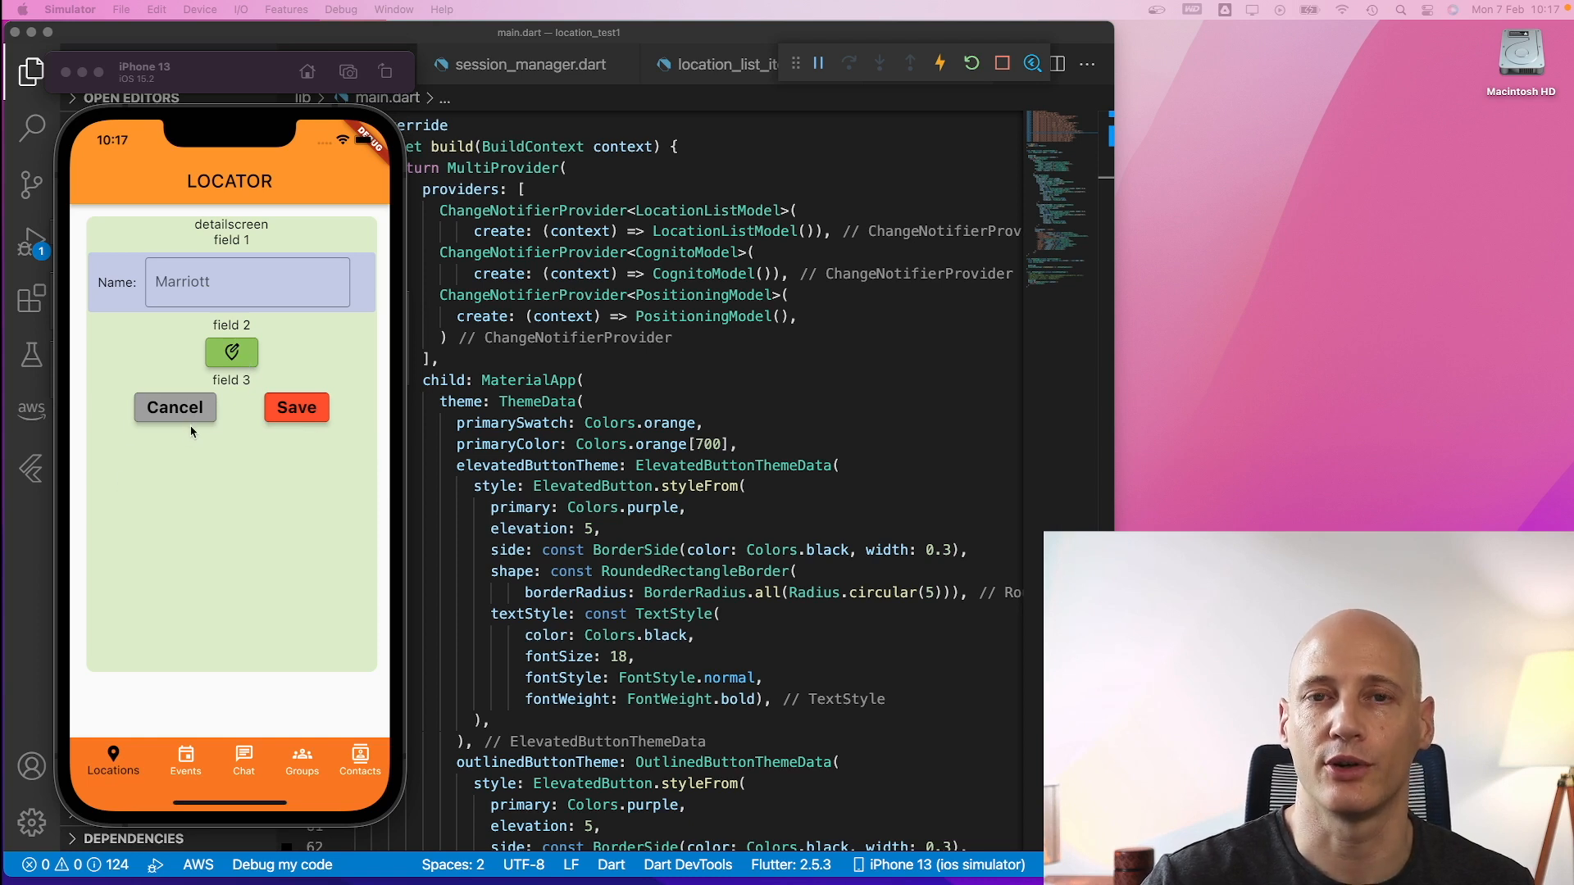
mouse_move(197, 427)
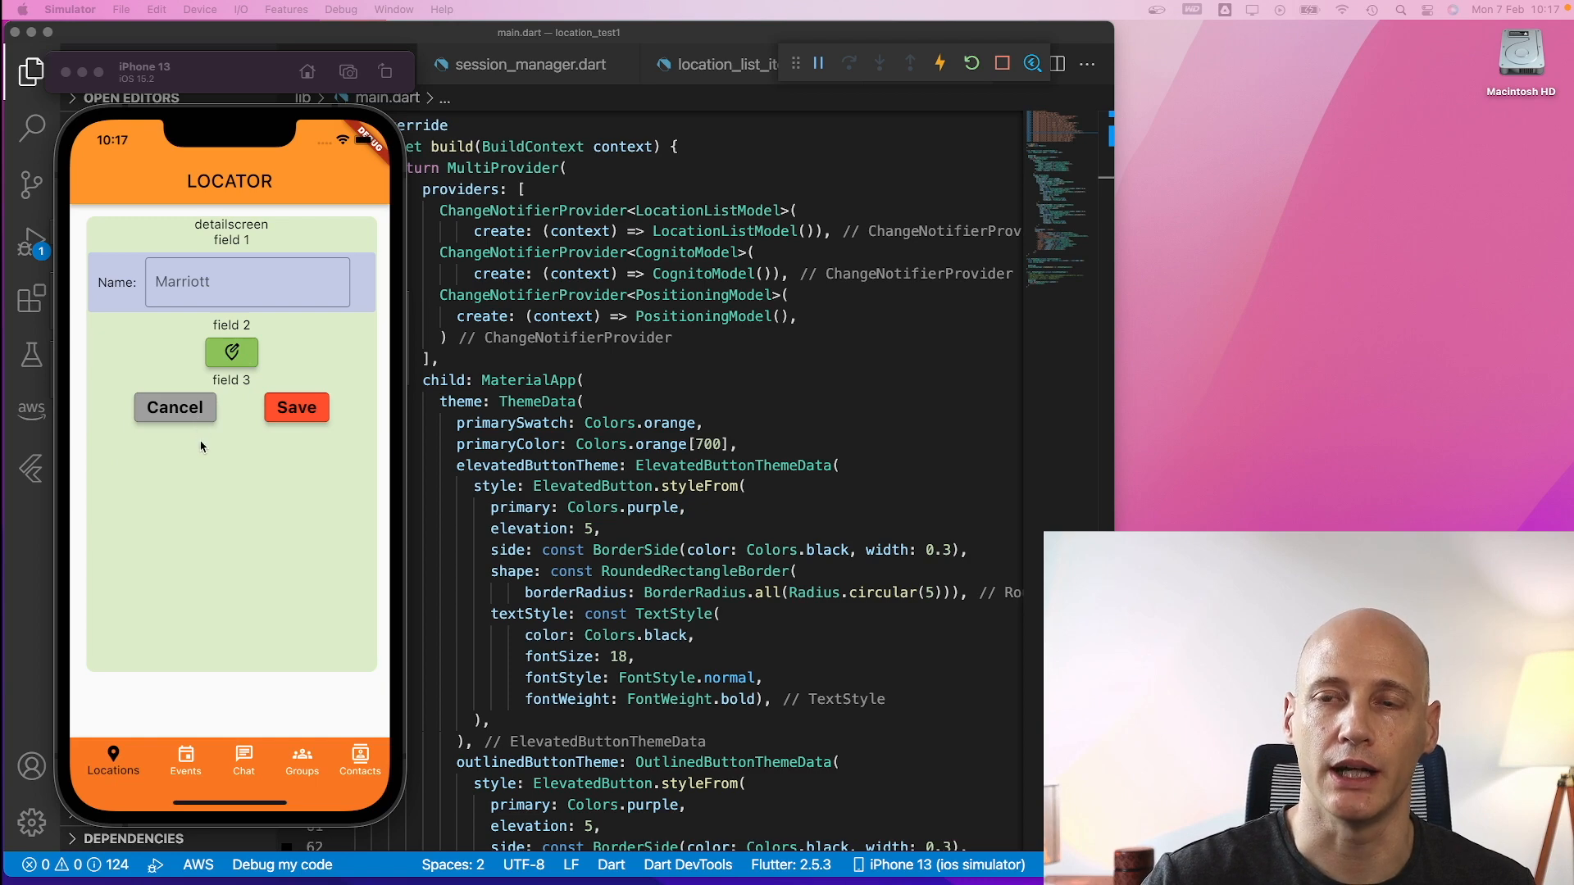
mouse_move(207, 167)
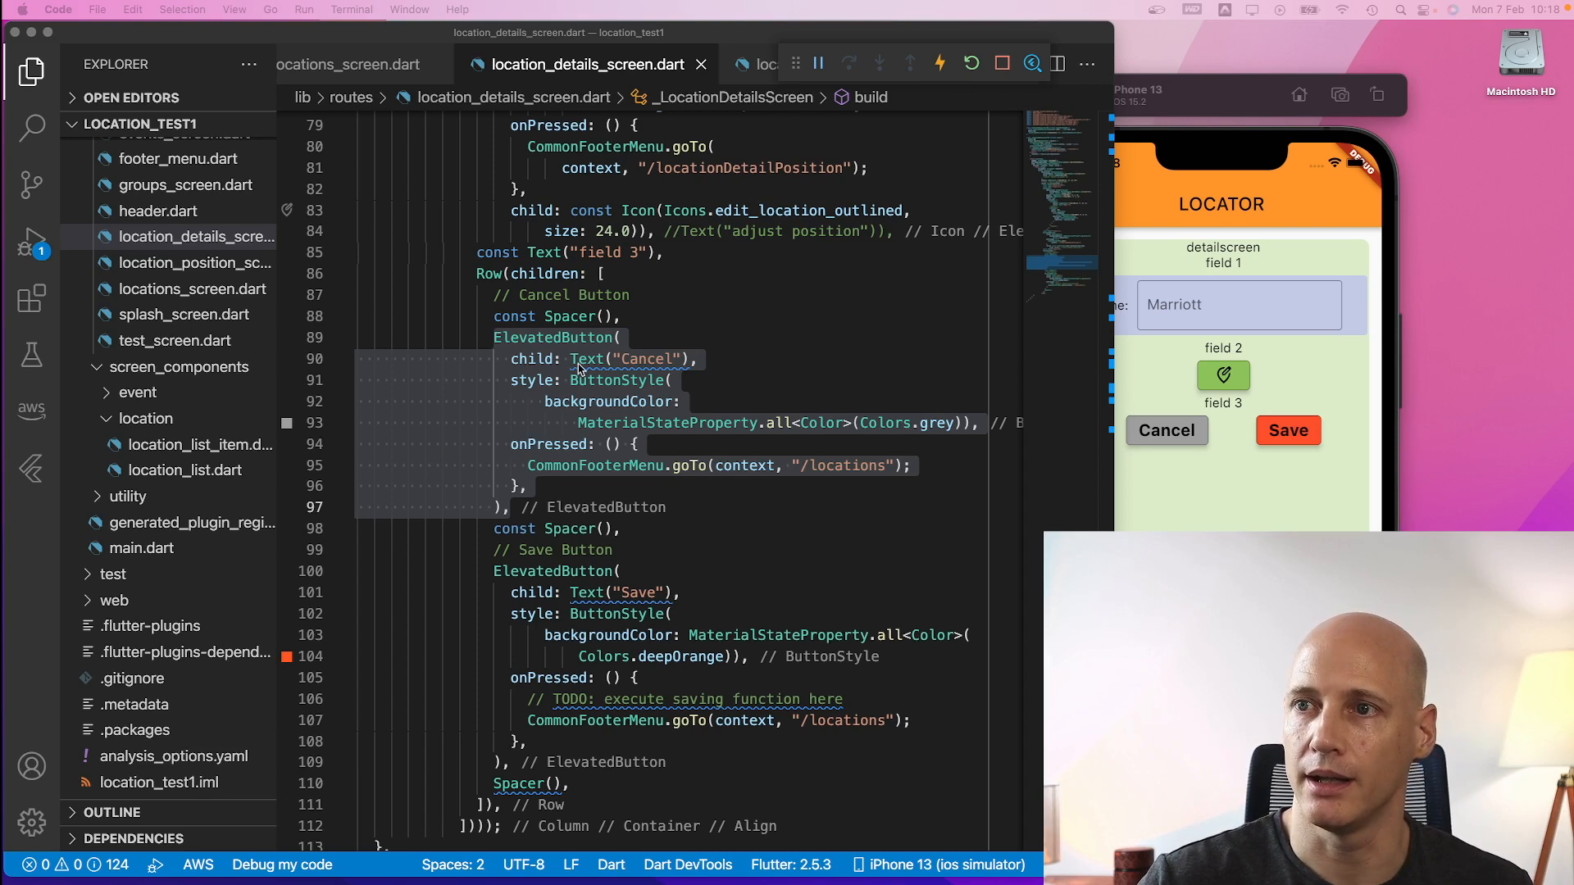
mouse_move(672, 380)
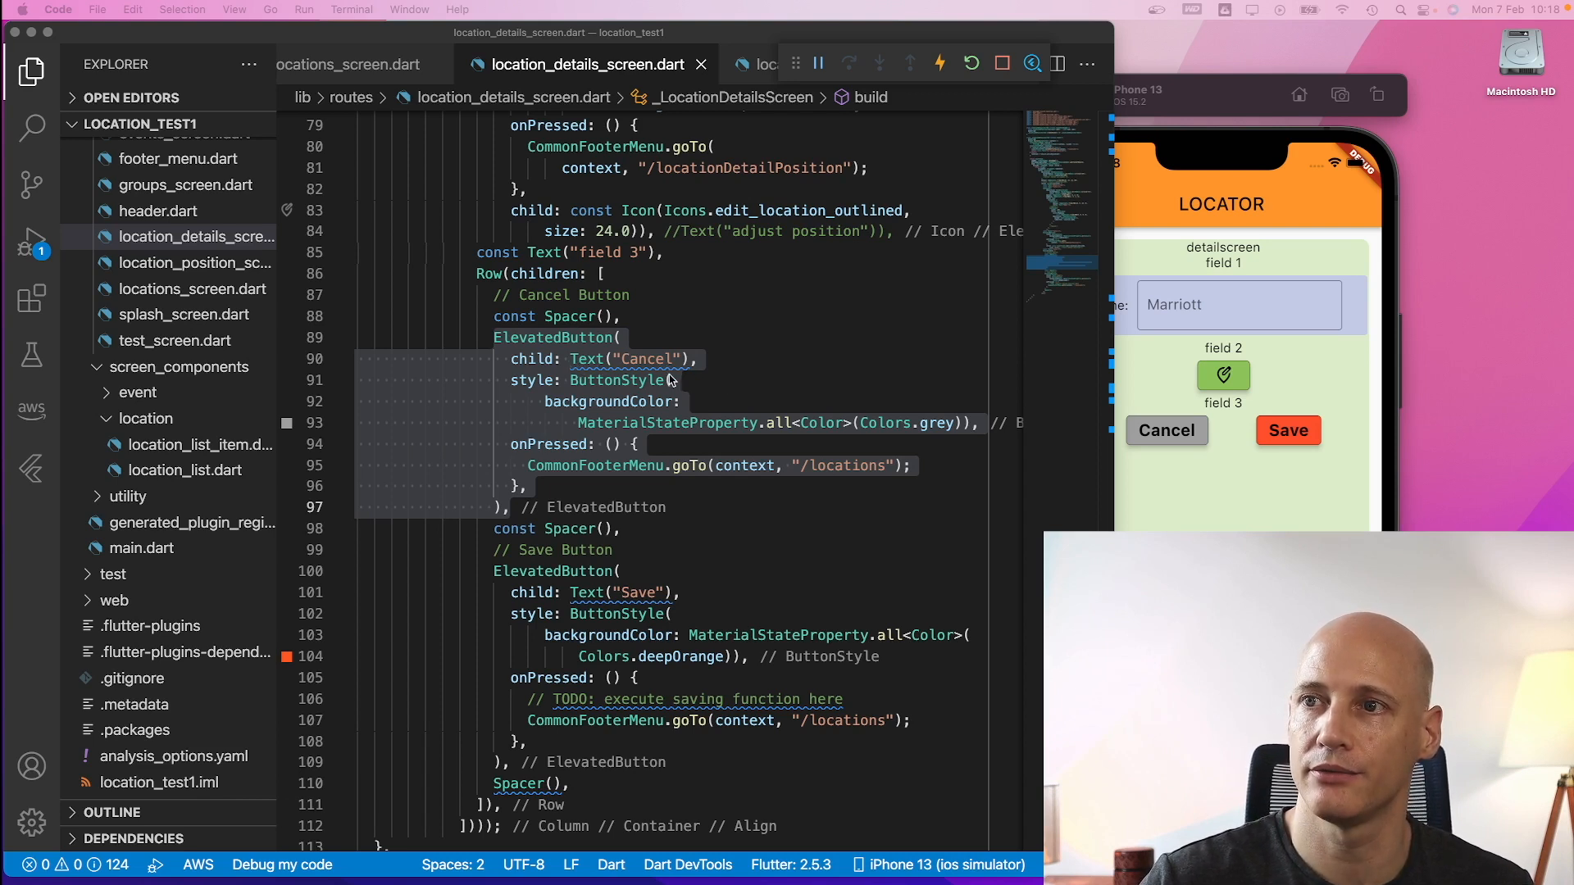
mouse_move(831, 440)
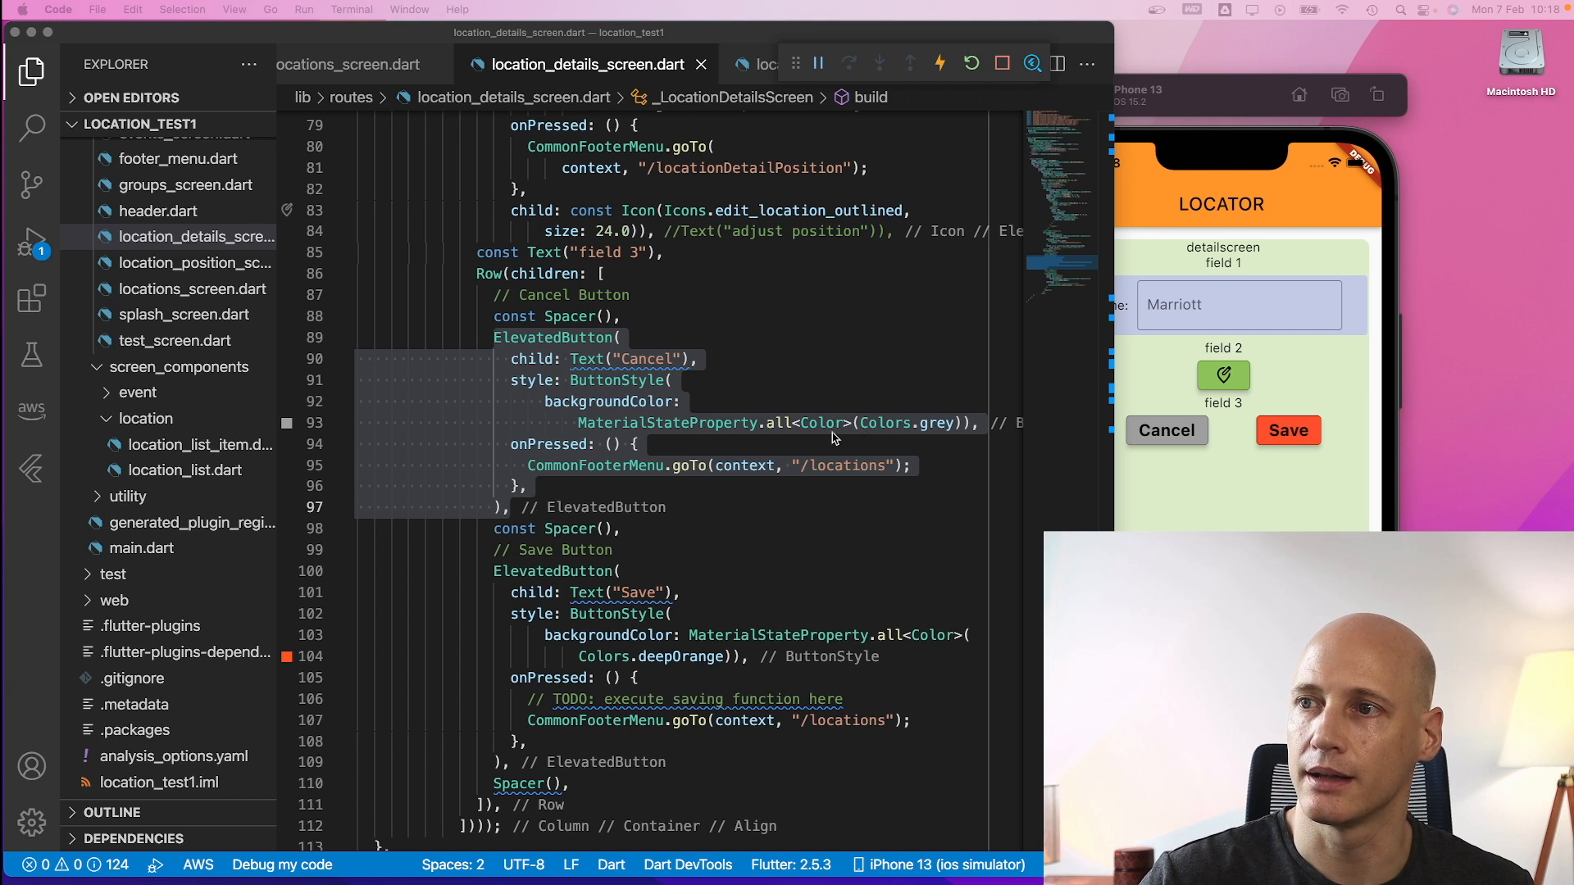
mouse_move(973, 431)
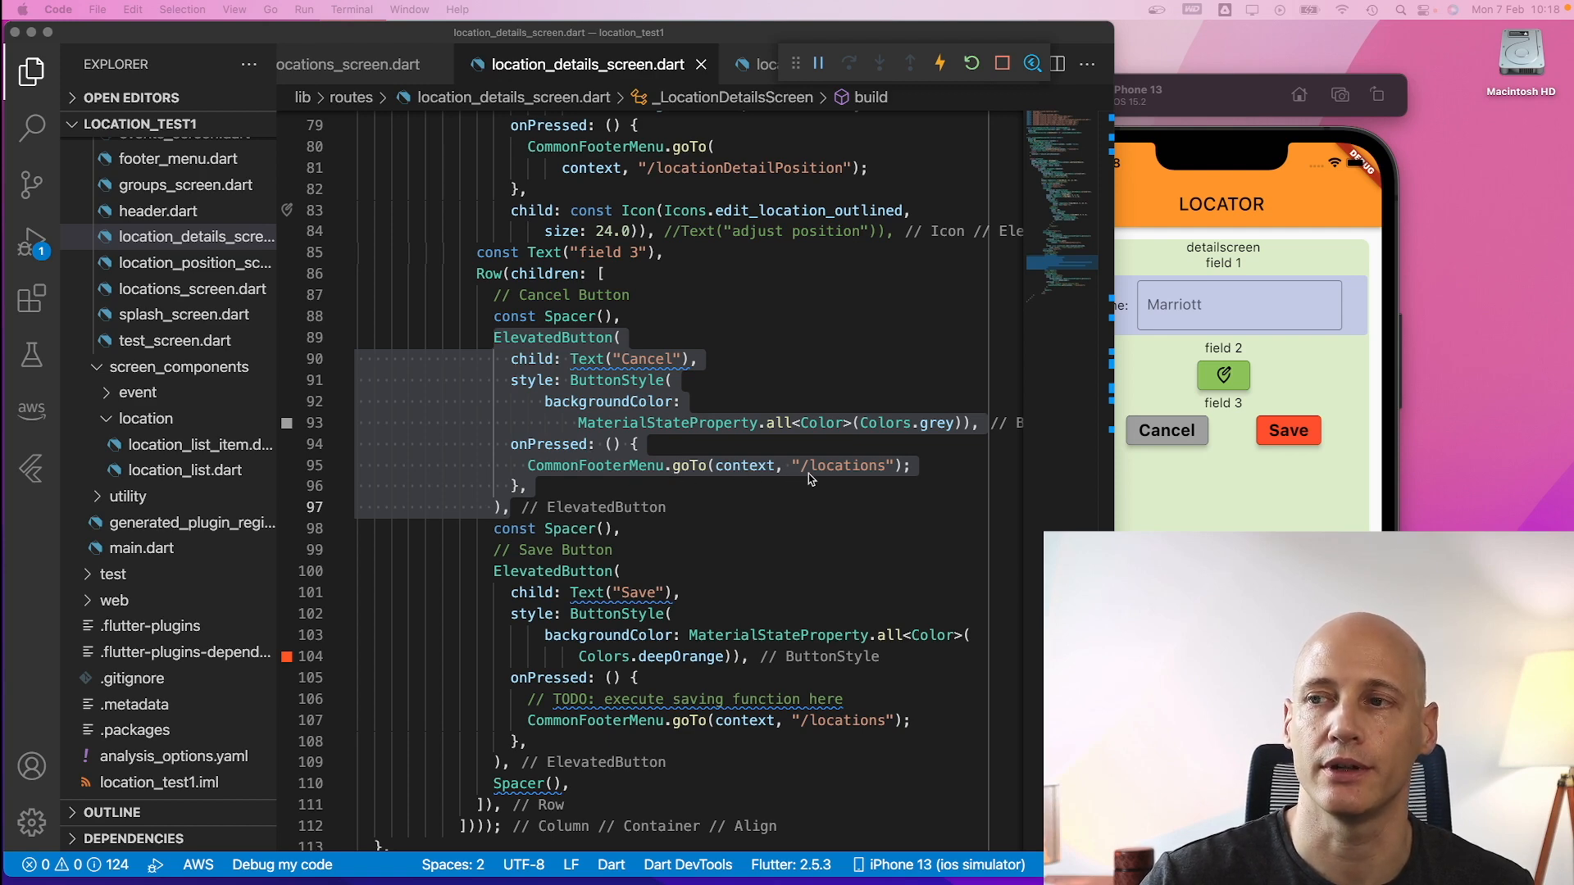
mouse_move(734, 495)
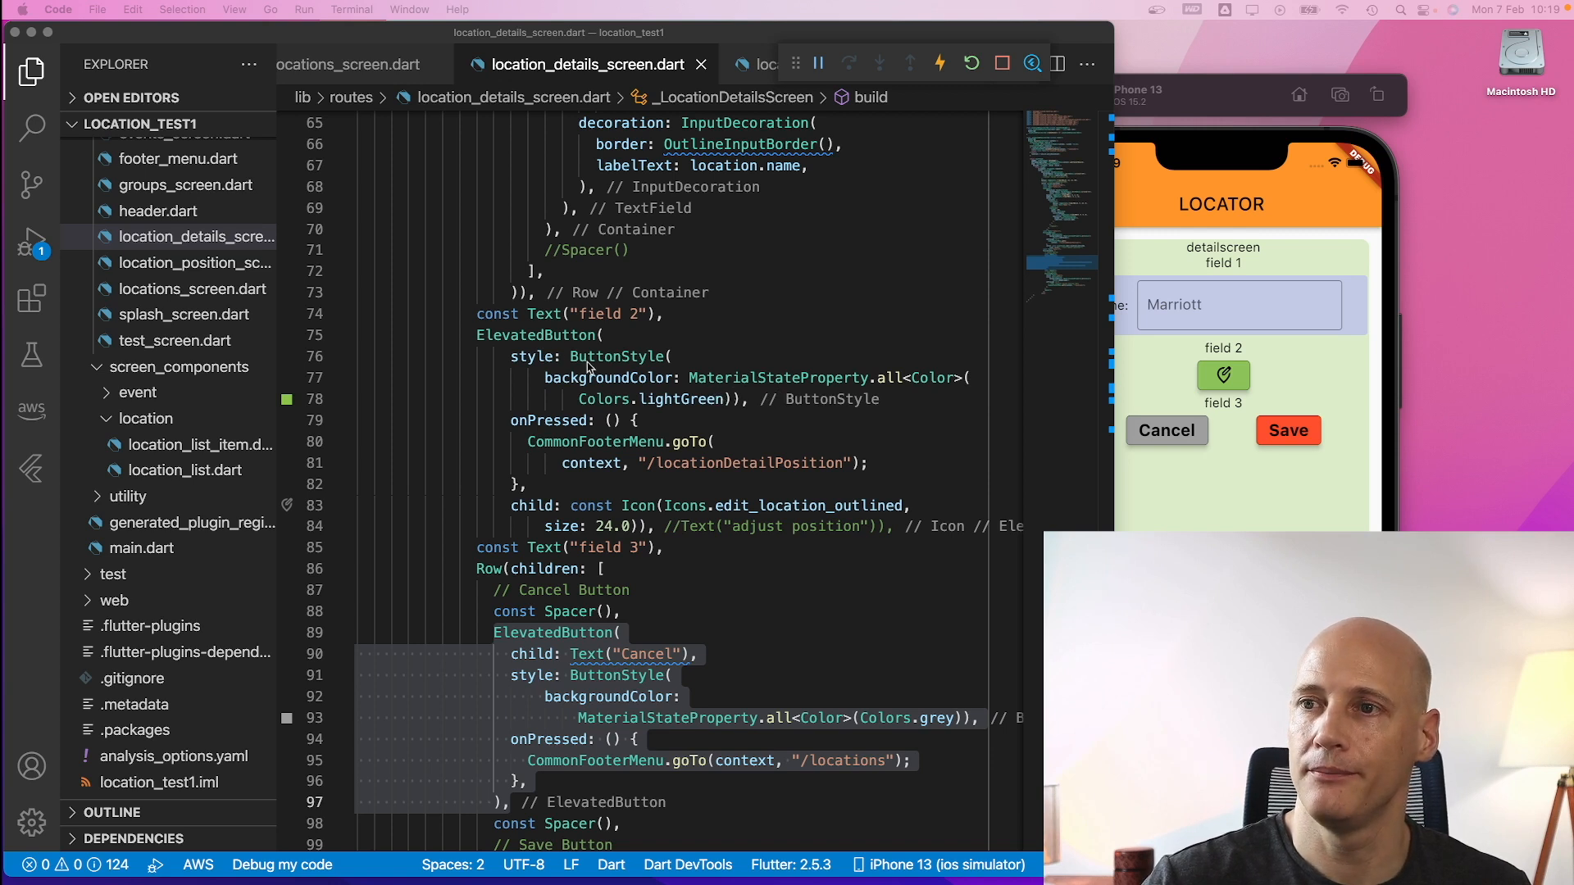
mouse_move(559, 597)
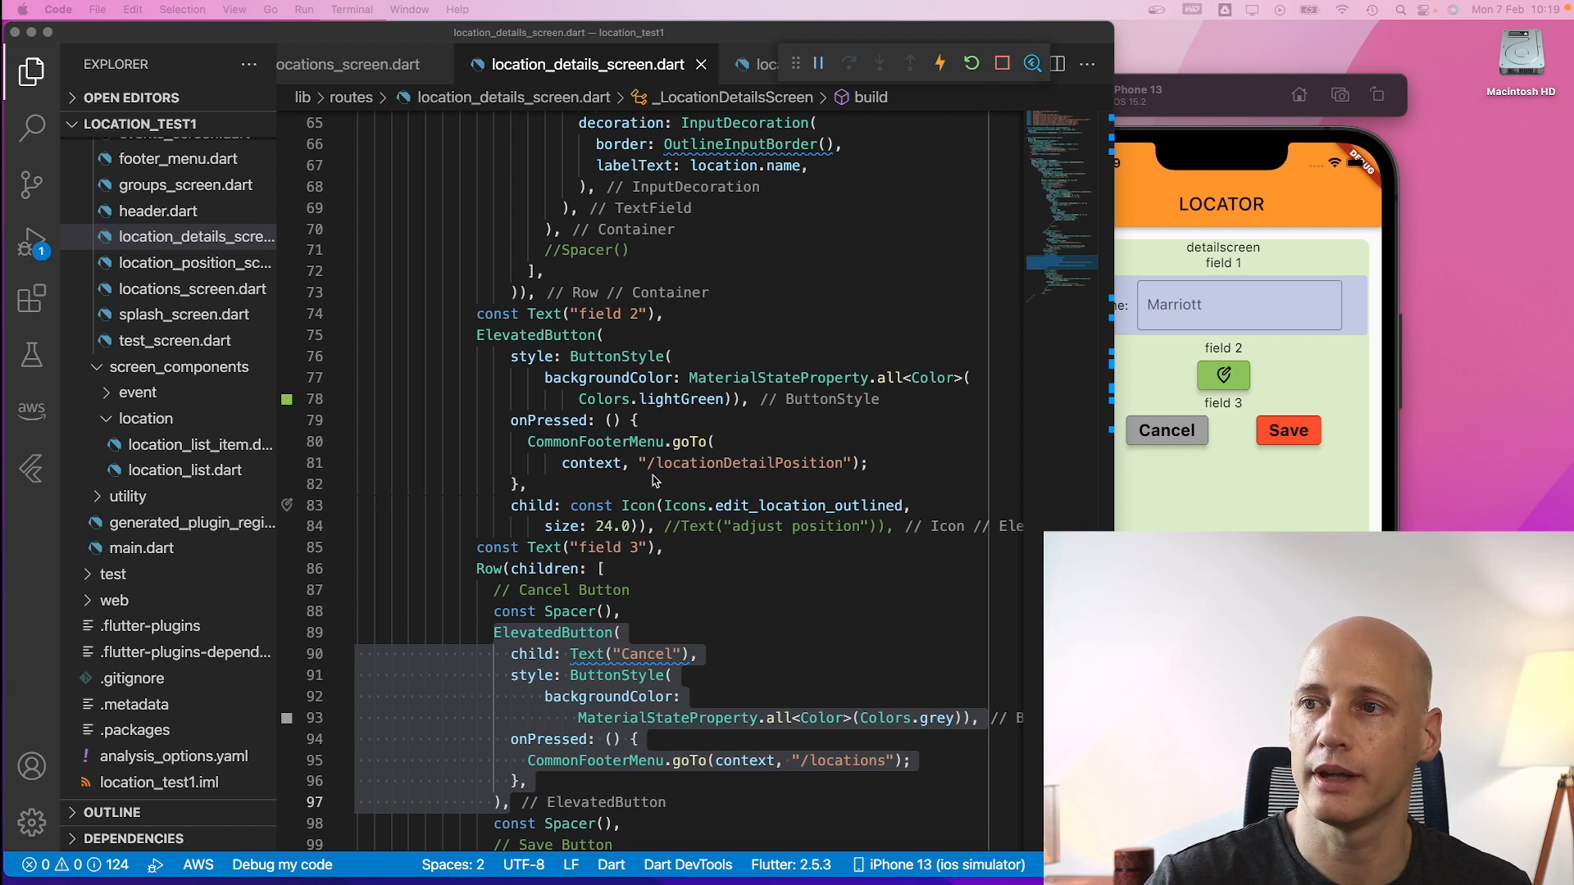
mouse_move(674, 405)
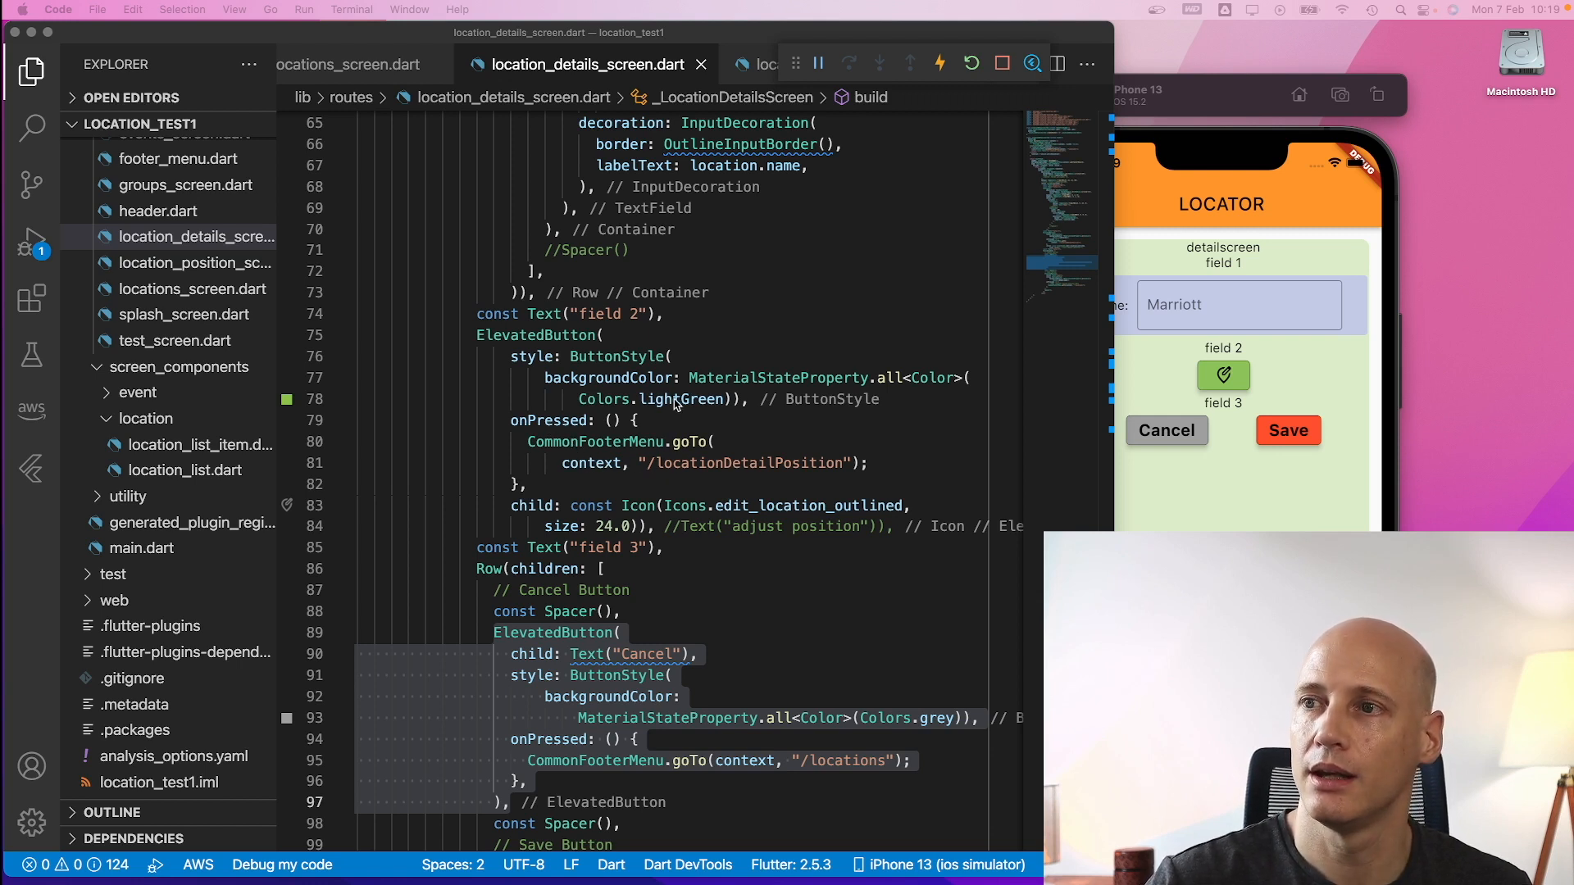
mouse_move(713, 412)
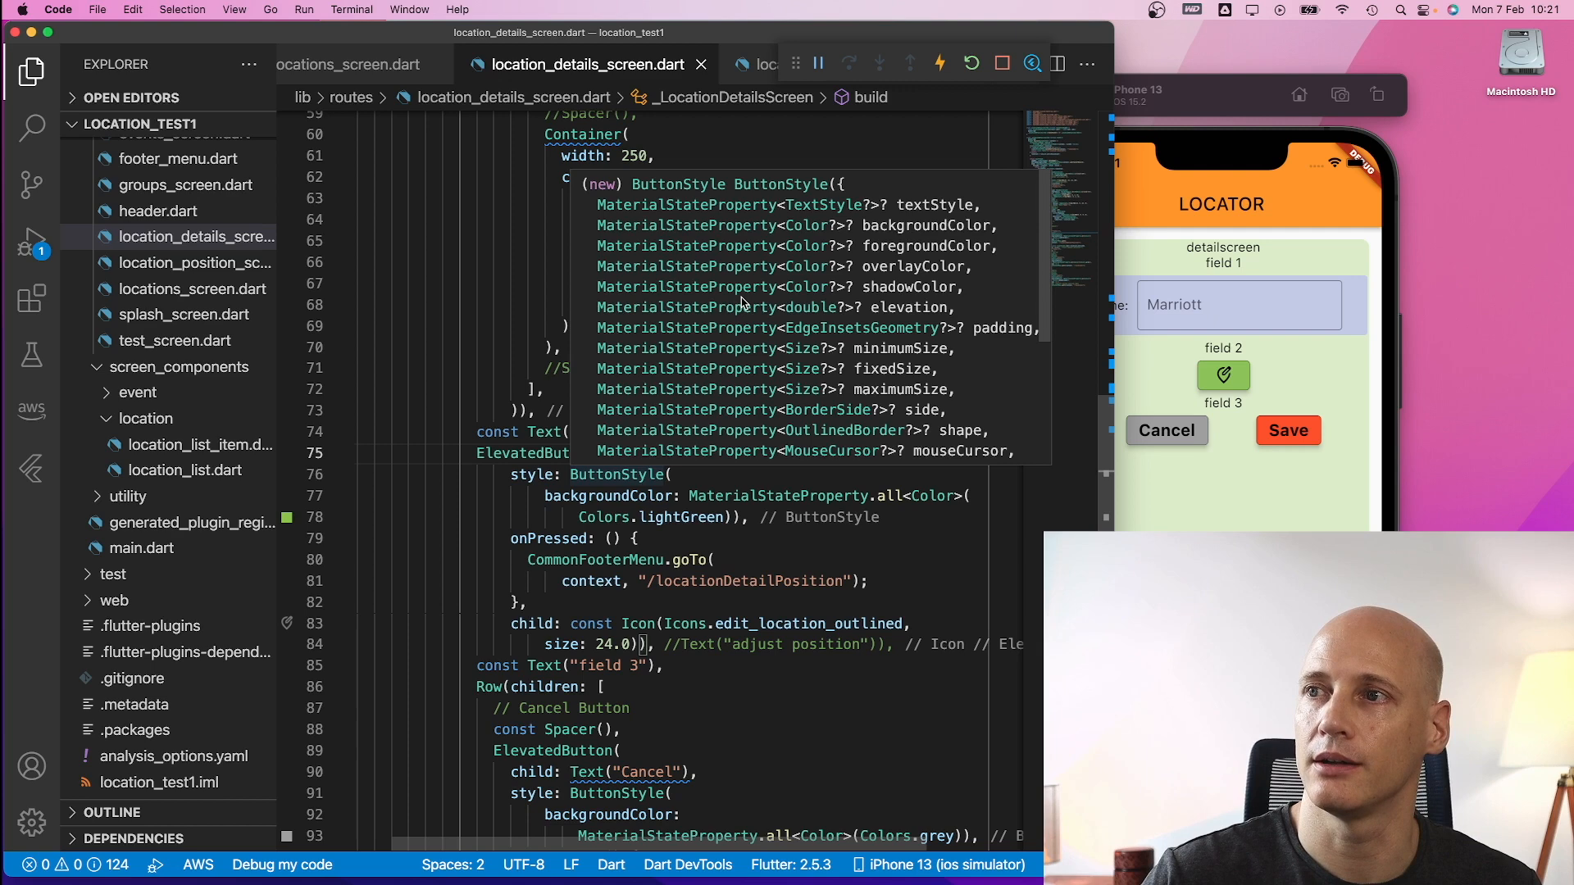
mouse_move(875, 239)
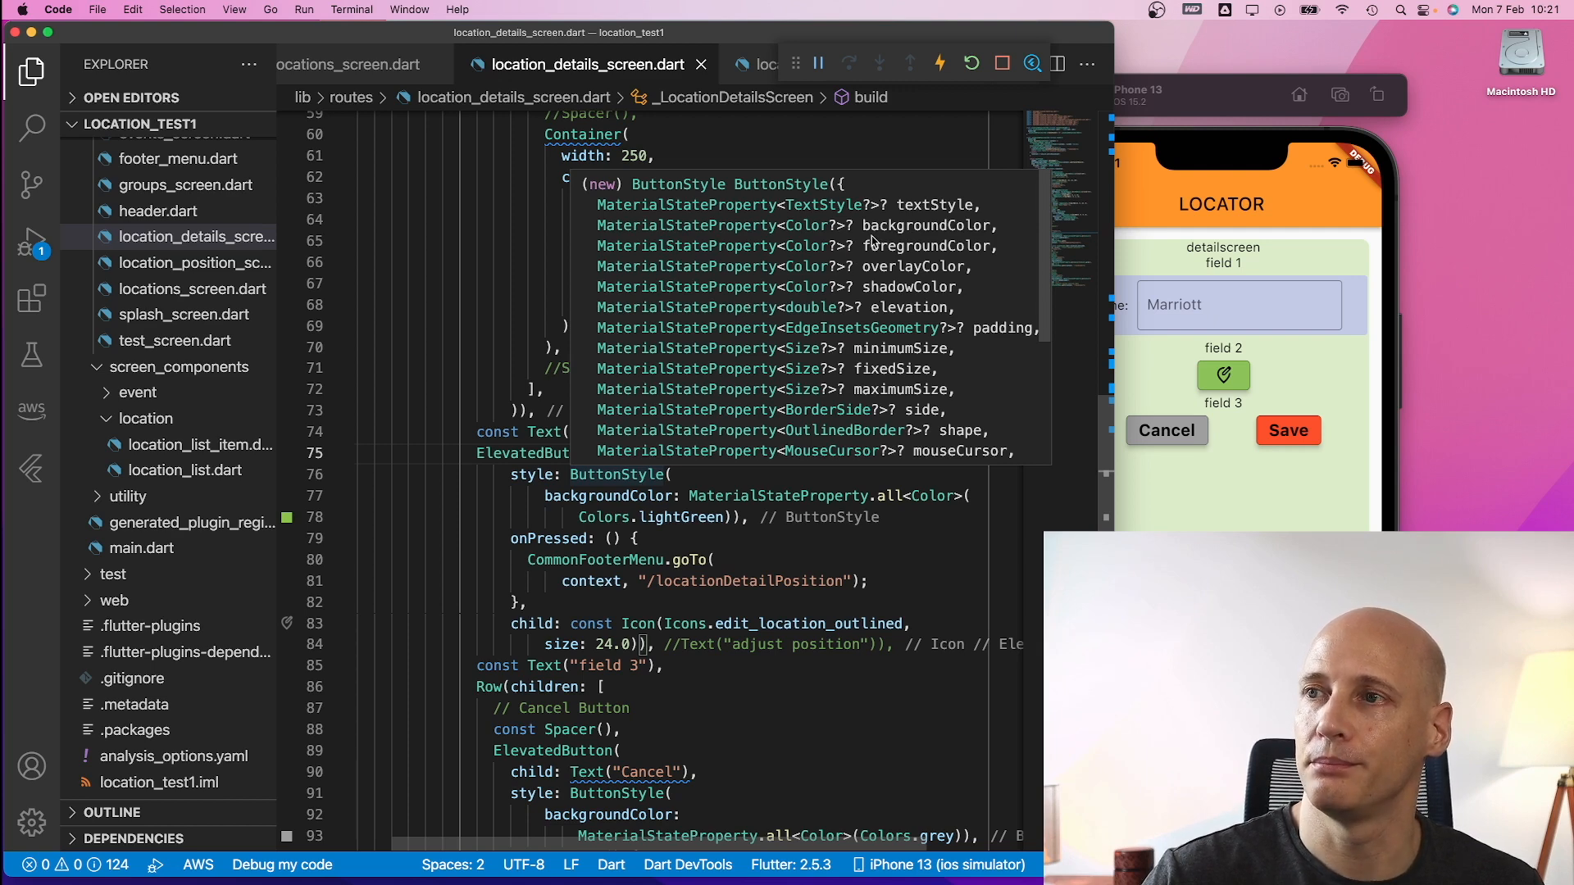
mouse_move(908, 259)
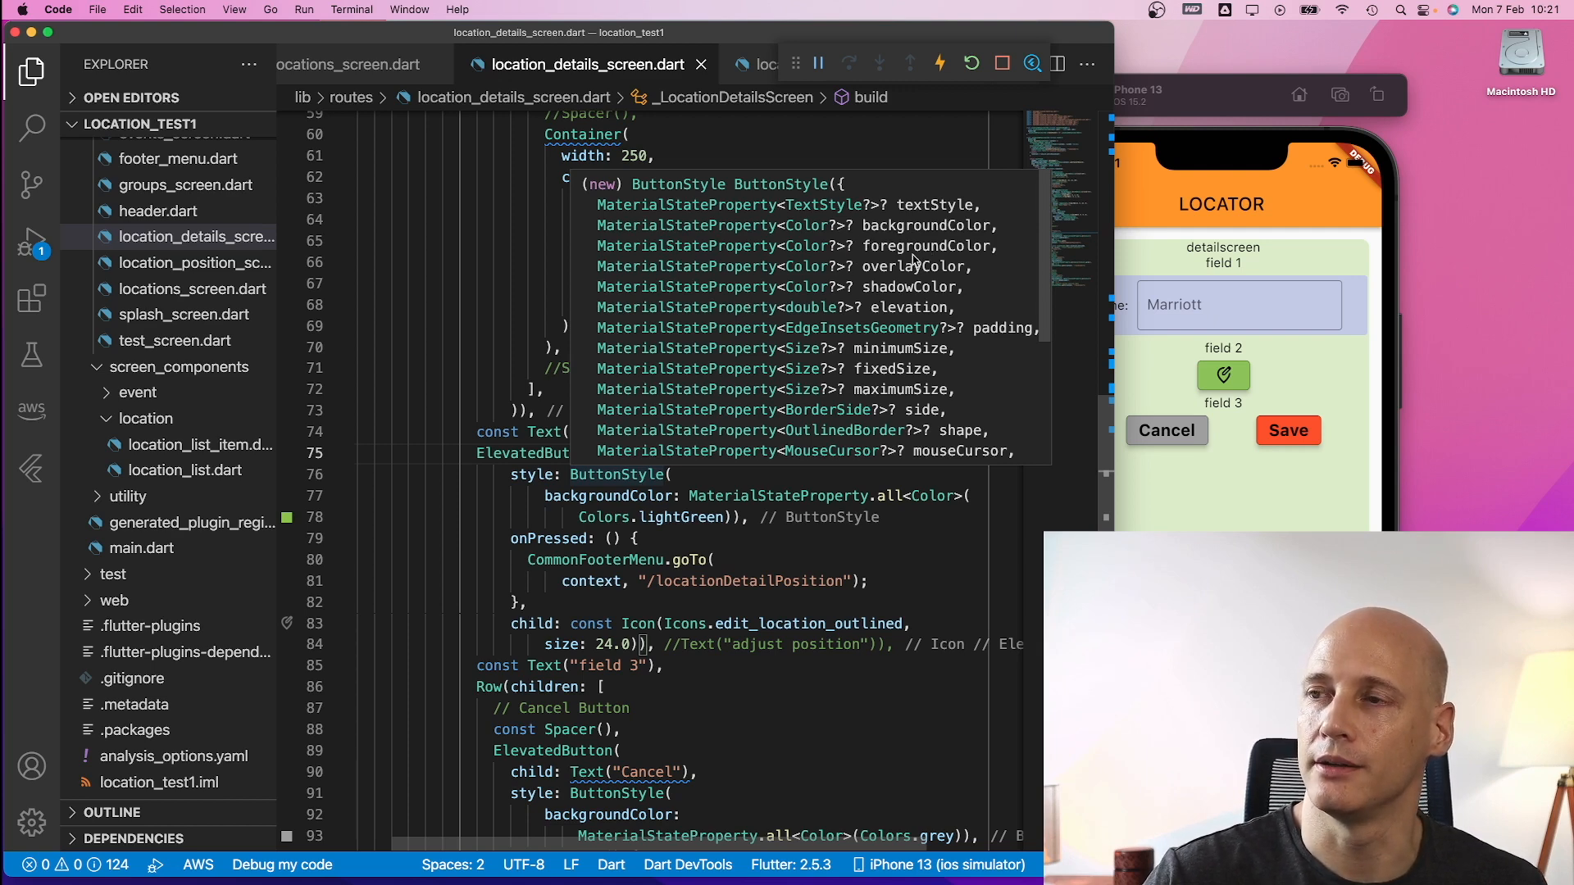
mouse_move(962, 254)
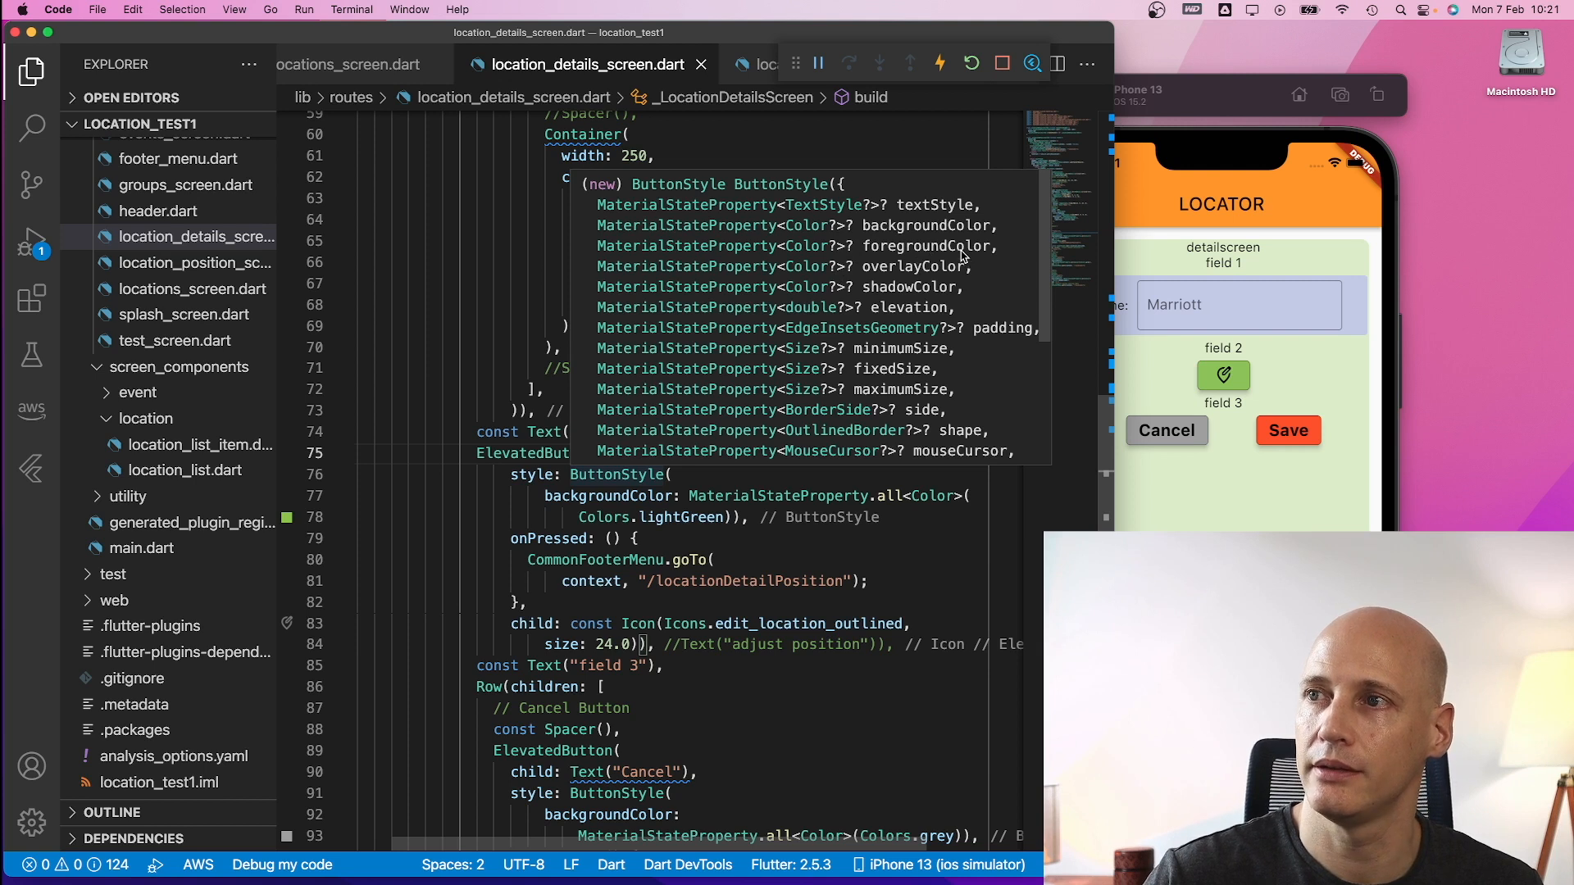